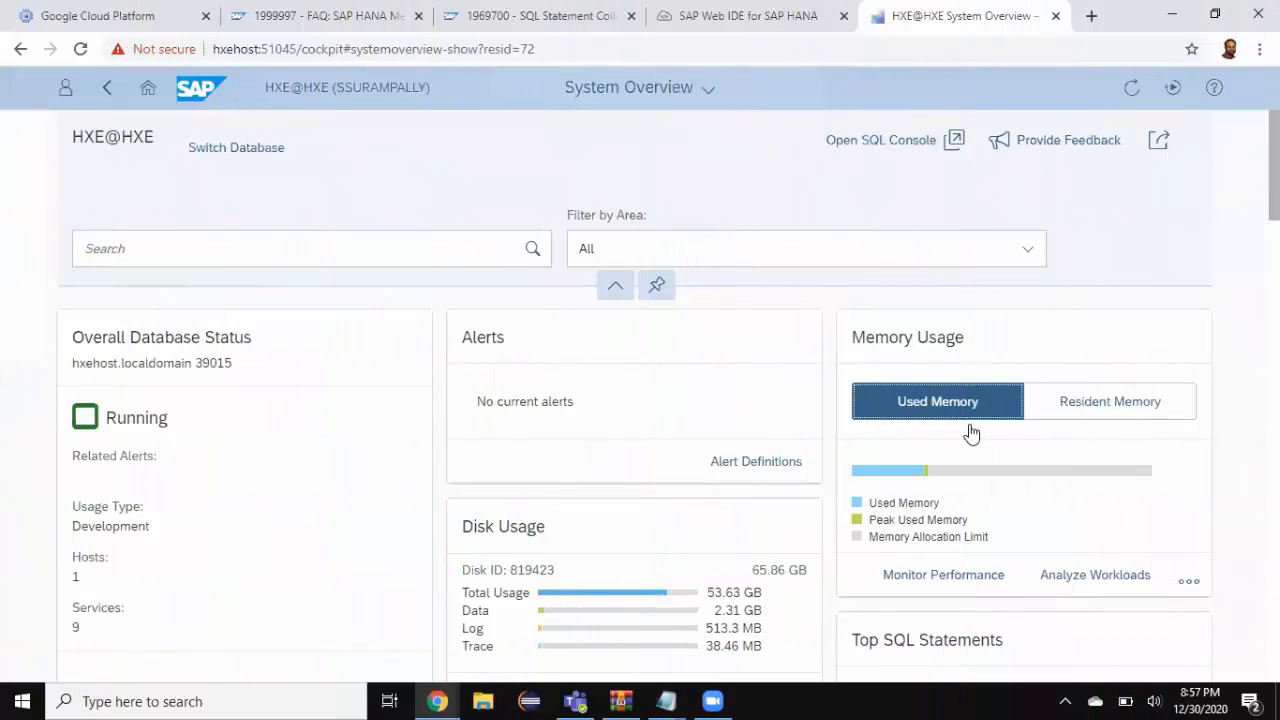
{"action": "mouse_move", "coordinate": [898, 392]}
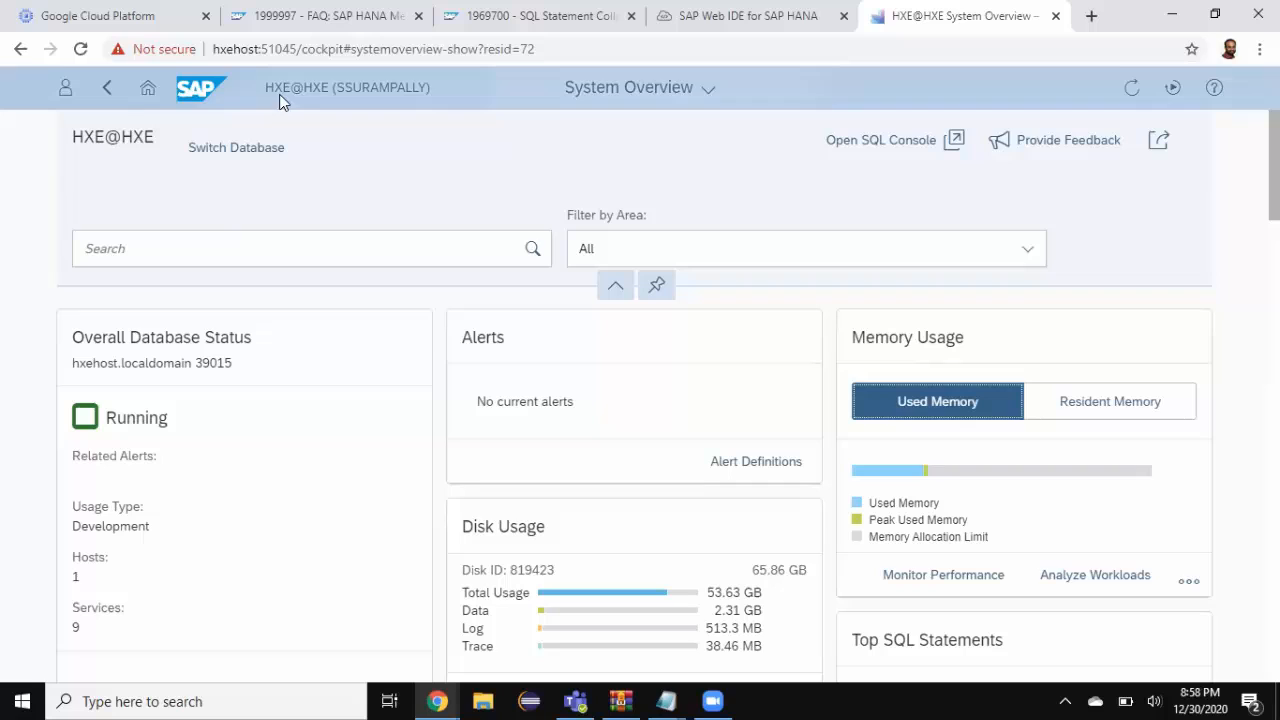
{"action": "mouse_move", "coordinate": [567, 206]}
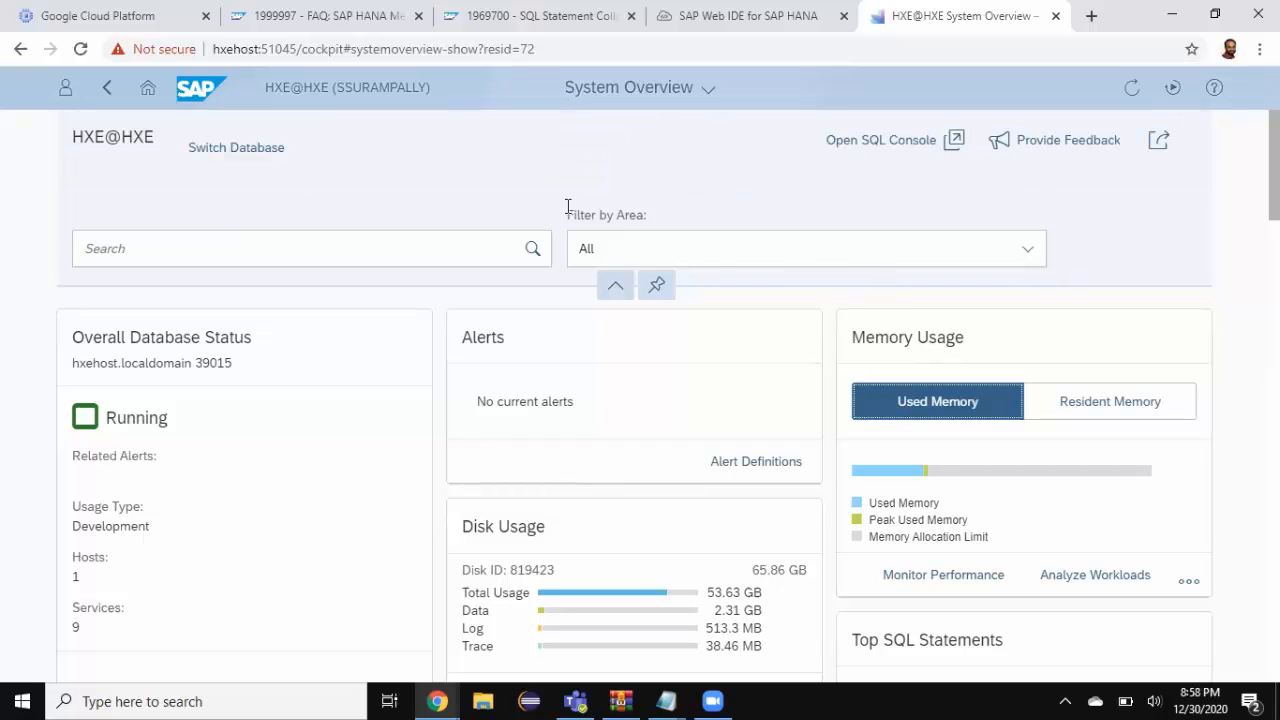
{"action": "mouse_move", "coordinate": [505, 203]}
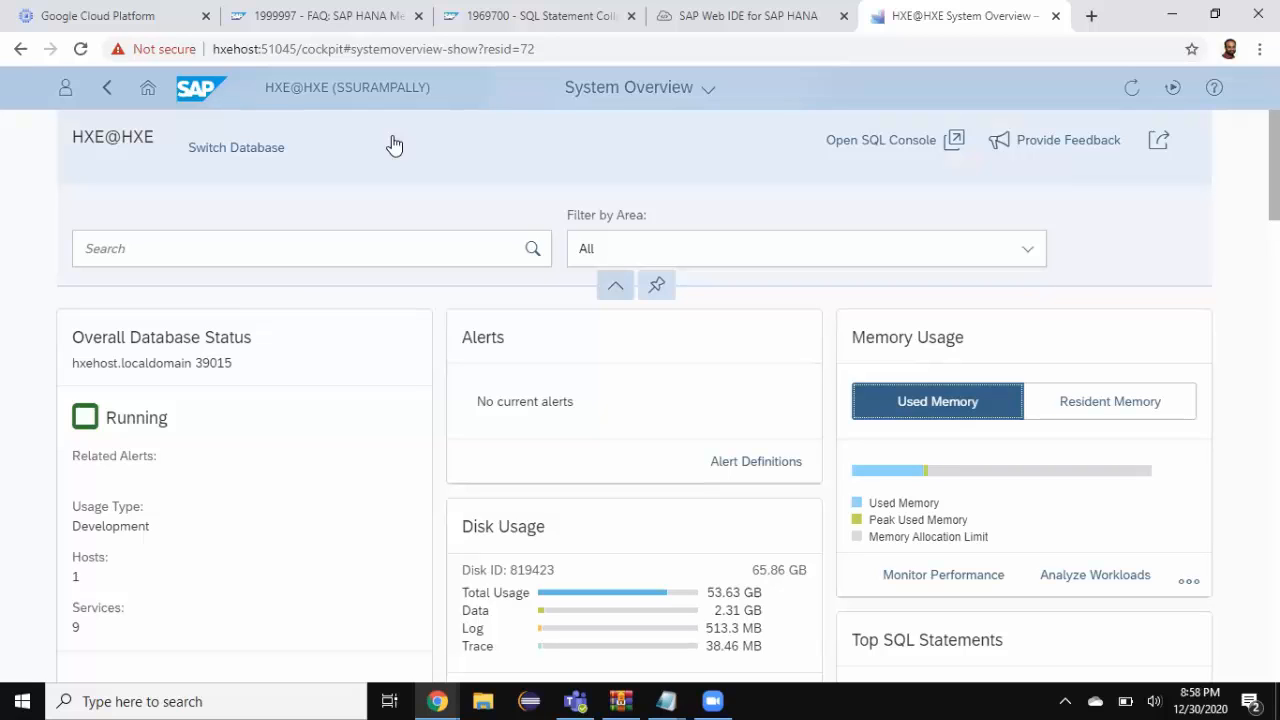
{"action": "mouse_move", "coordinate": [387, 155]}
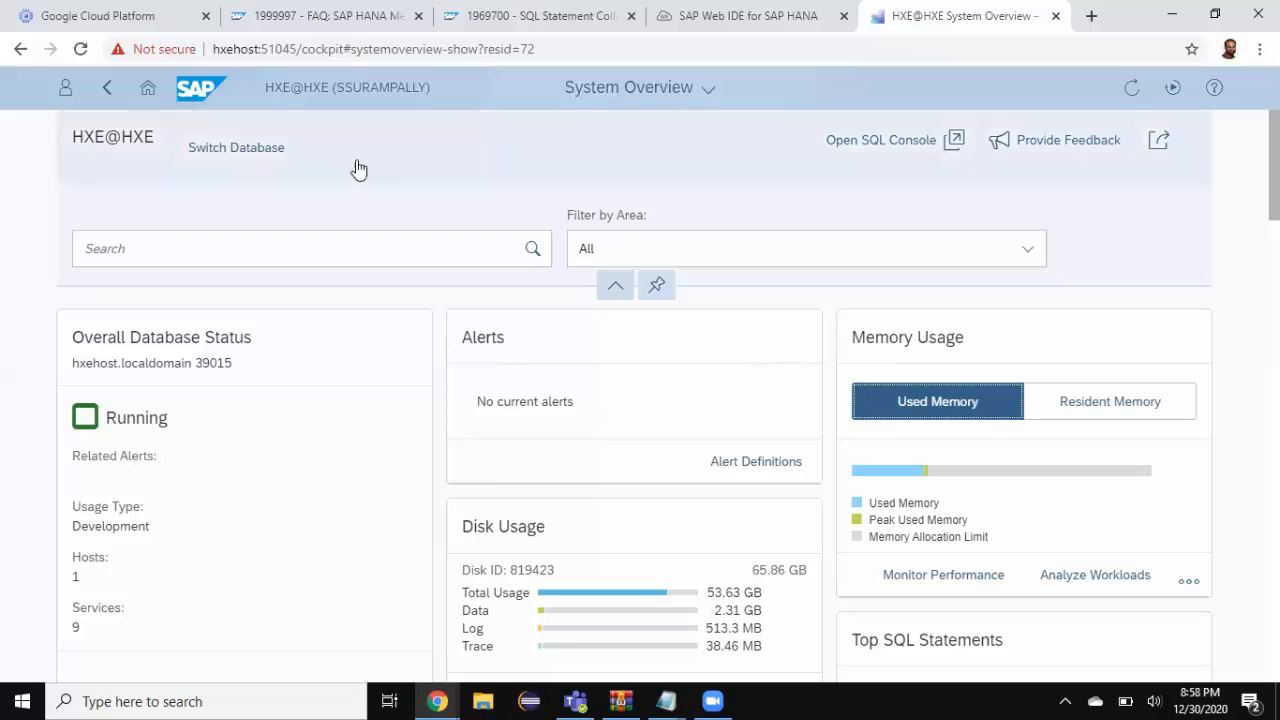
{"action": "mouse_move", "coordinate": [965, 348]}
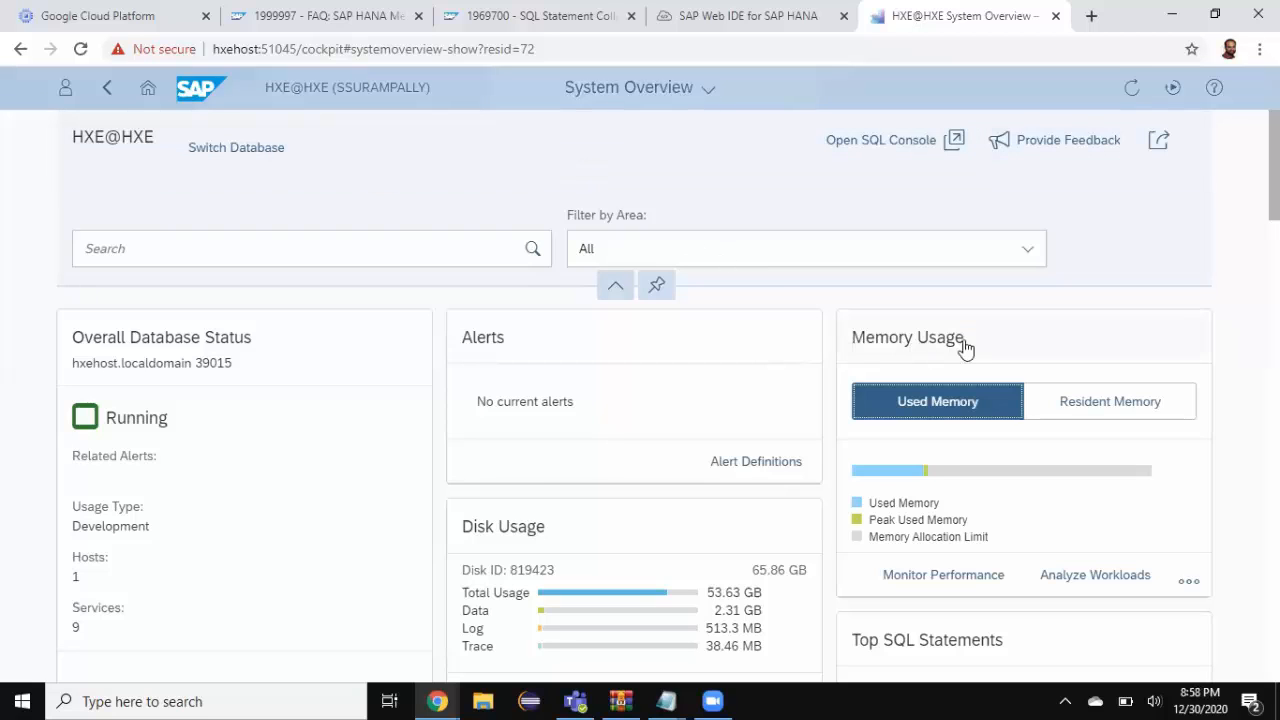
{"action": "mouse_move", "coordinate": [937, 401]}
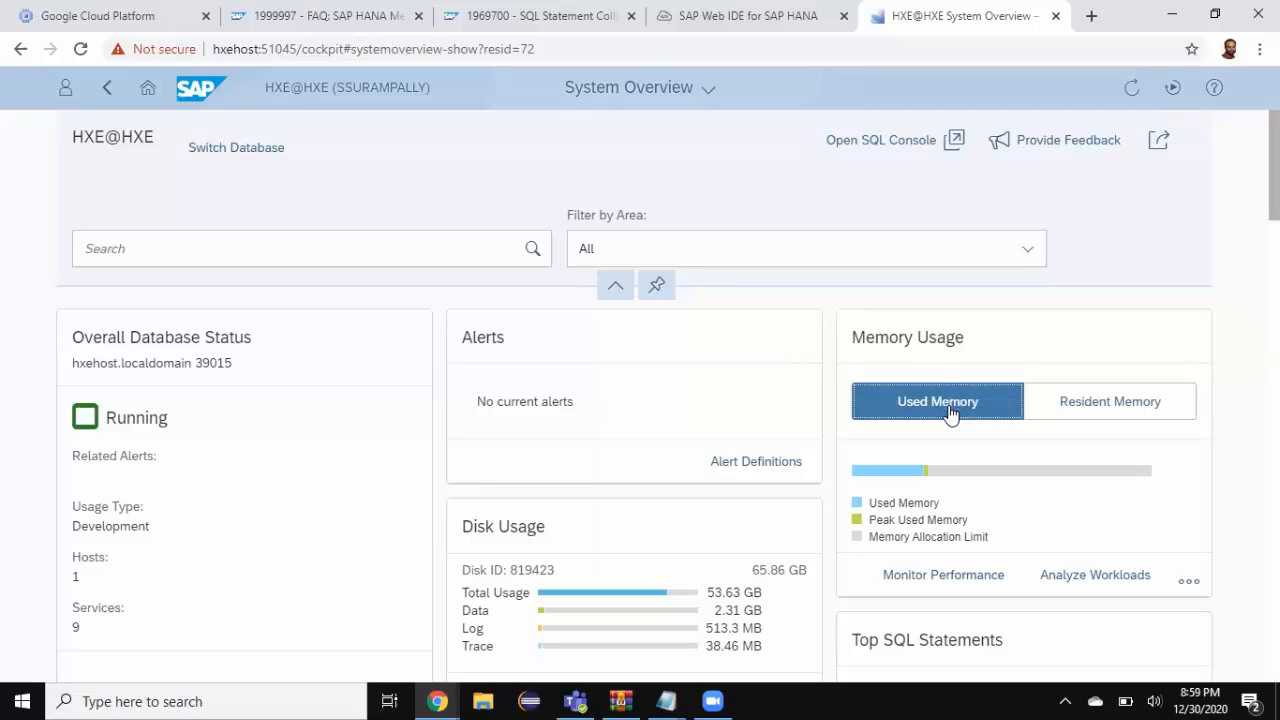
{"action": "mouse_move", "coordinate": [950, 410]}
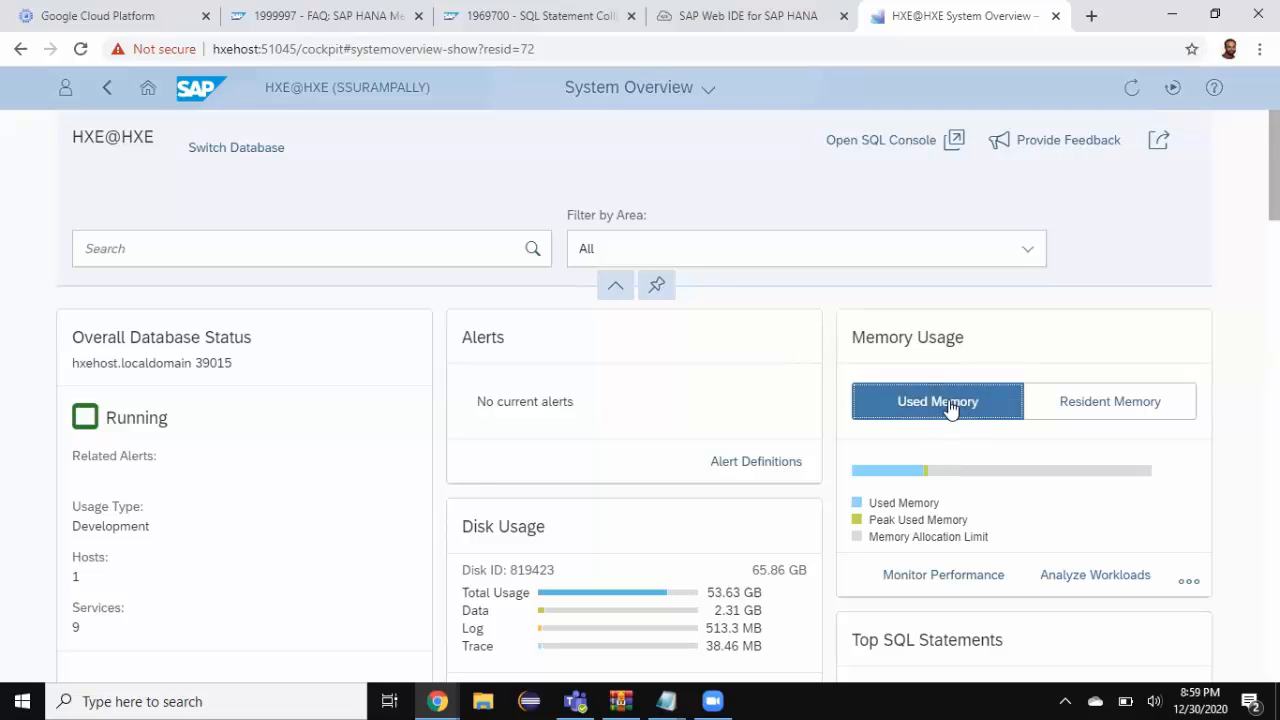
{"action": "mouse_move", "coordinate": [947, 417]}
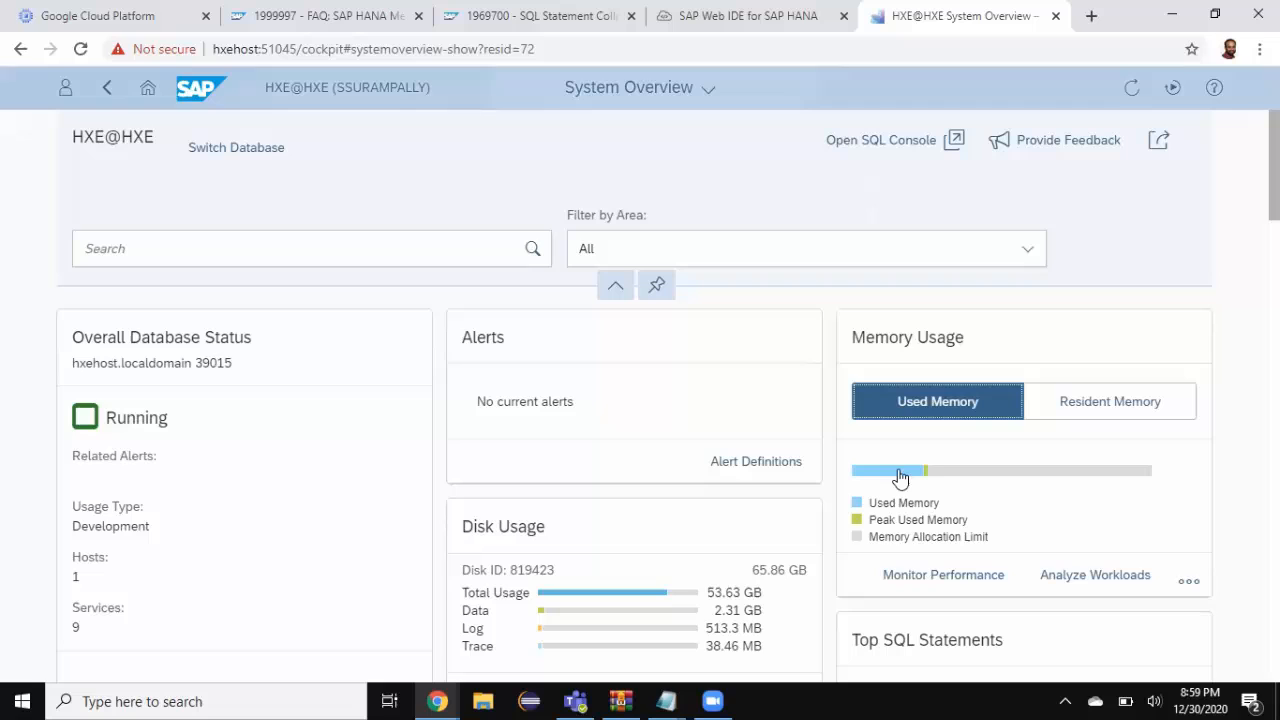
{"action": "mouse_move", "coordinate": [900, 470]}
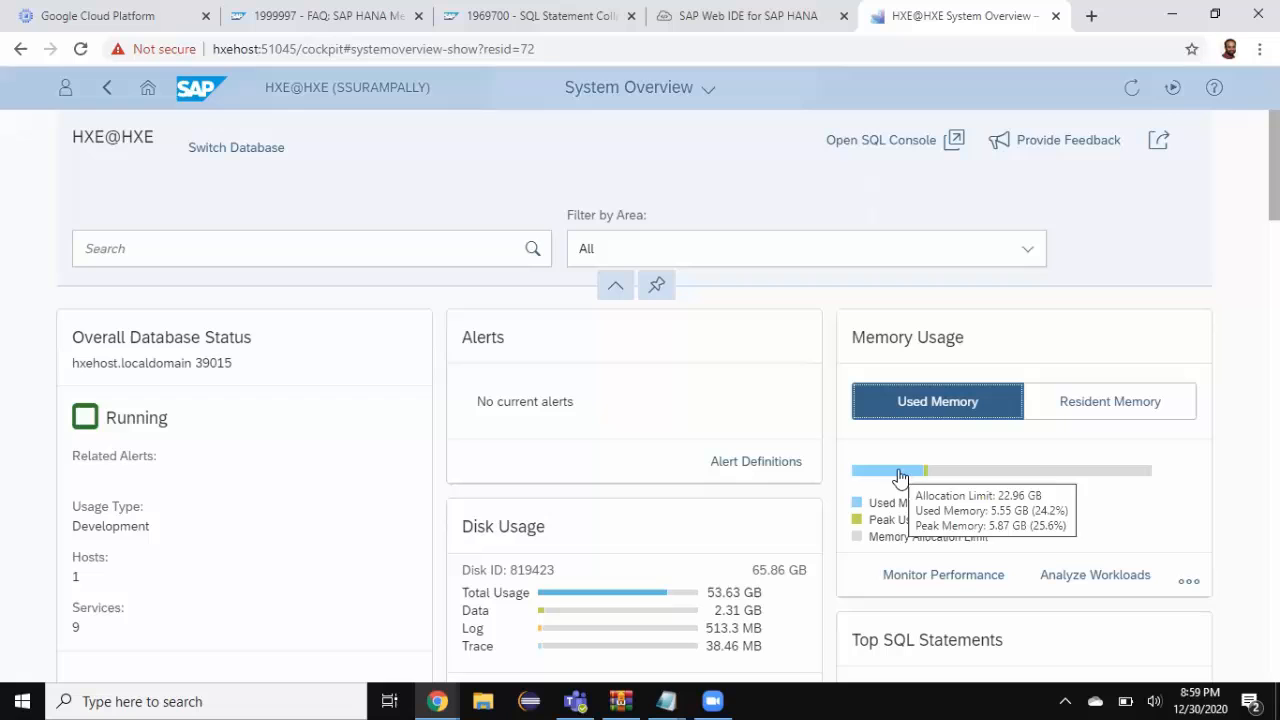
{"action": "mouse_move", "coordinate": [550, 549]}
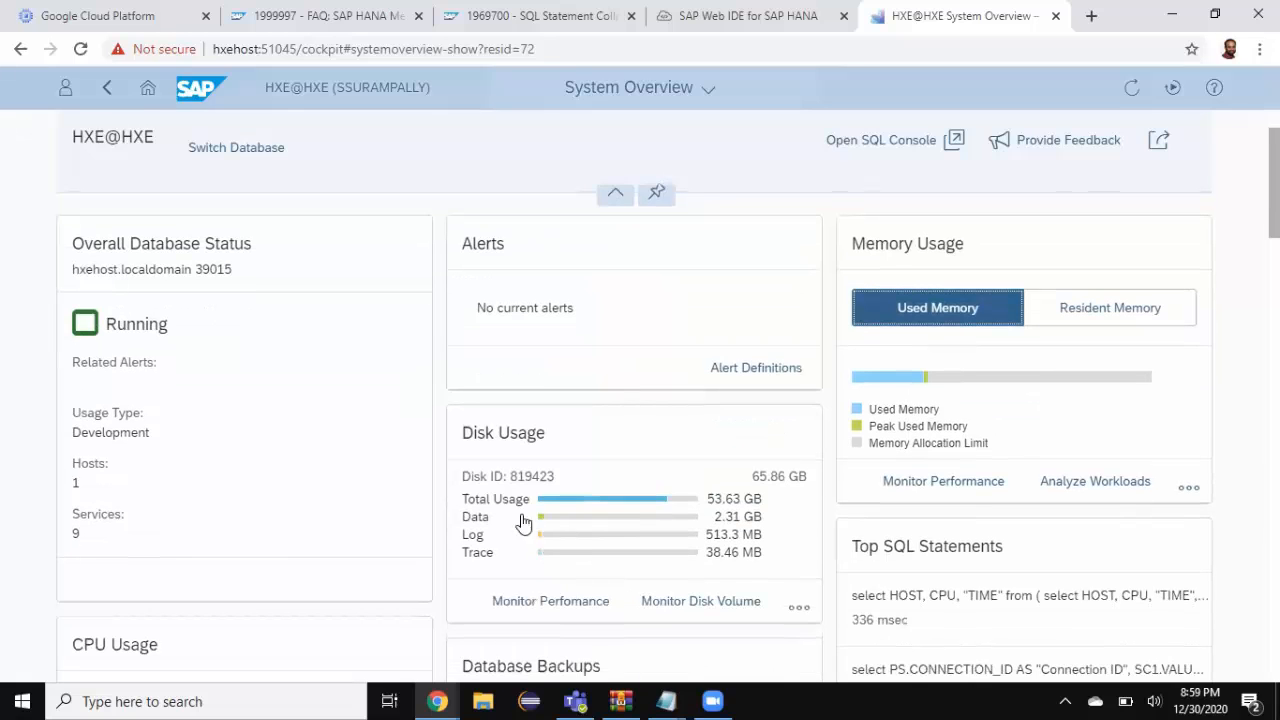
{"action": "mouse_move", "coordinate": [745, 510]}
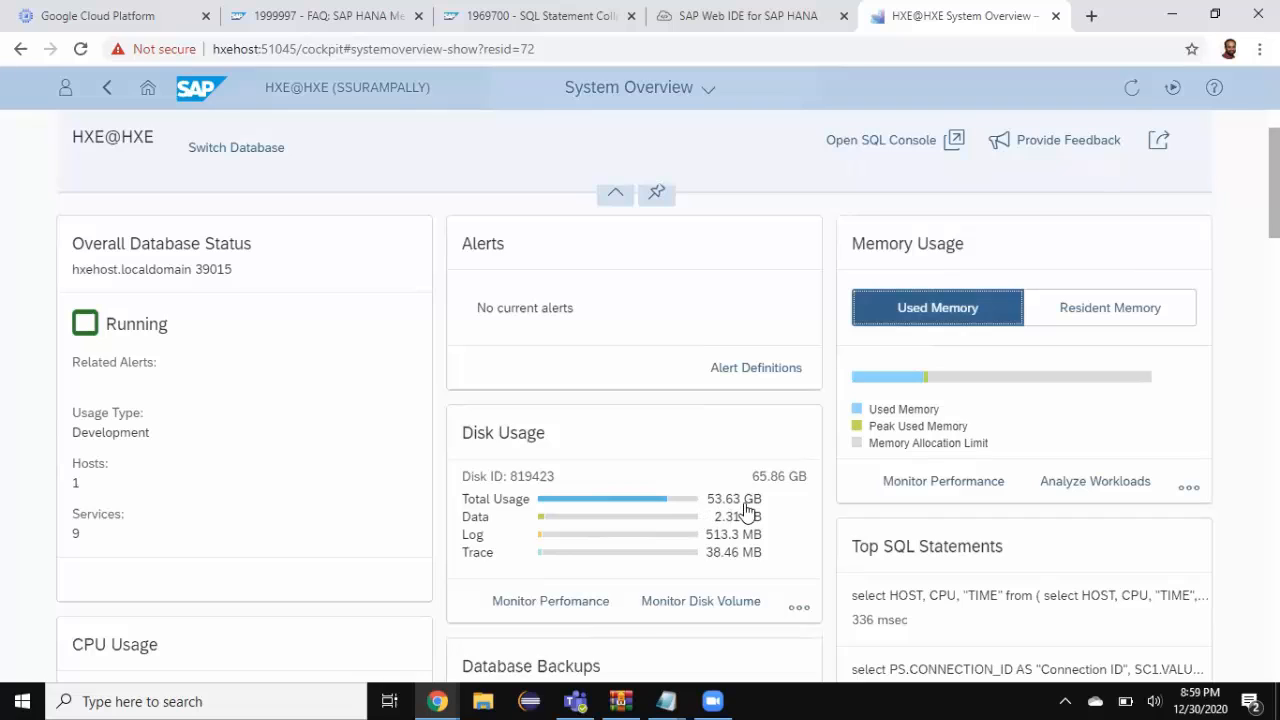
{"action": "mouse_move", "coordinate": [745, 510]}
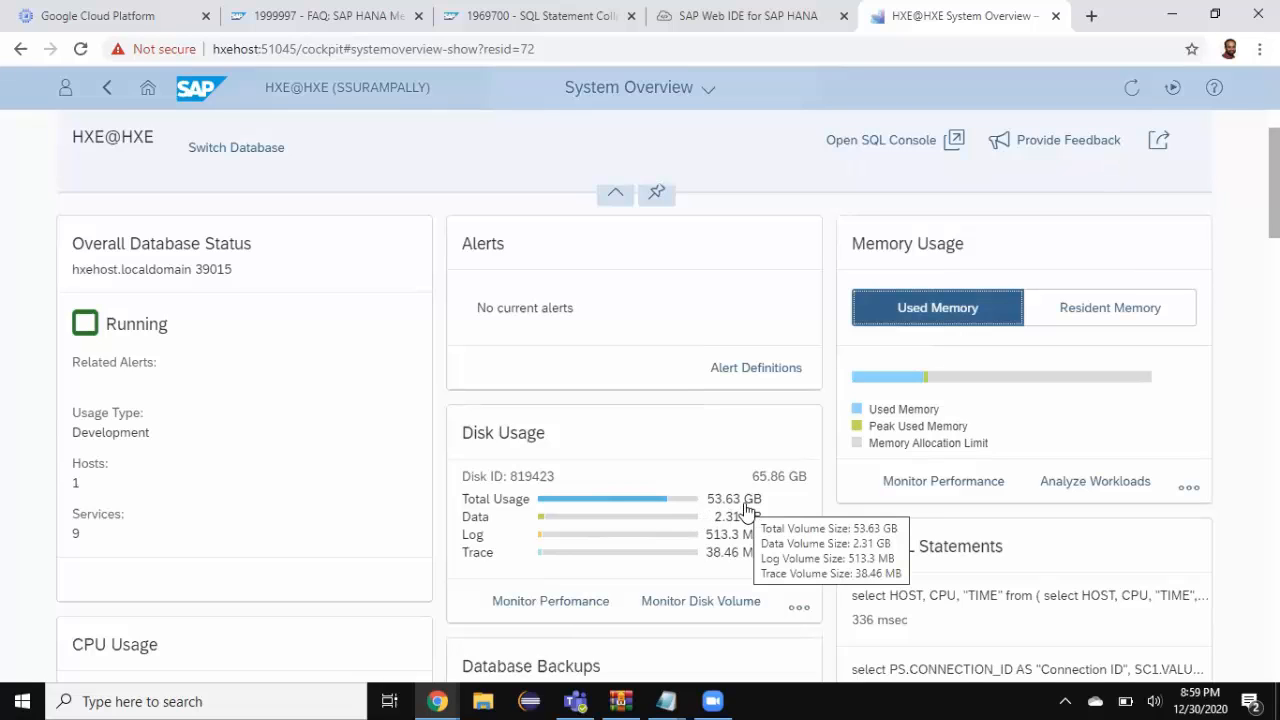
{"action": "mouse_move", "coordinate": [903, 417]}
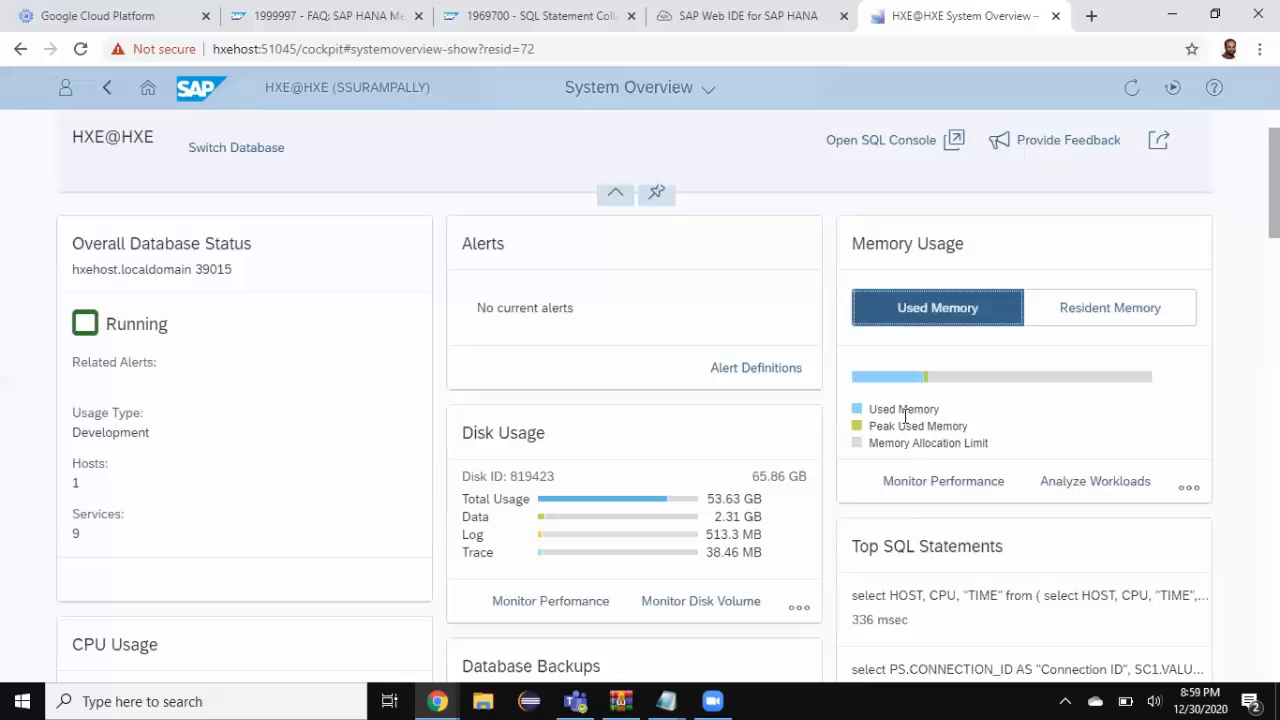
{"action": "mouse_move", "coordinate": [908, 450]}
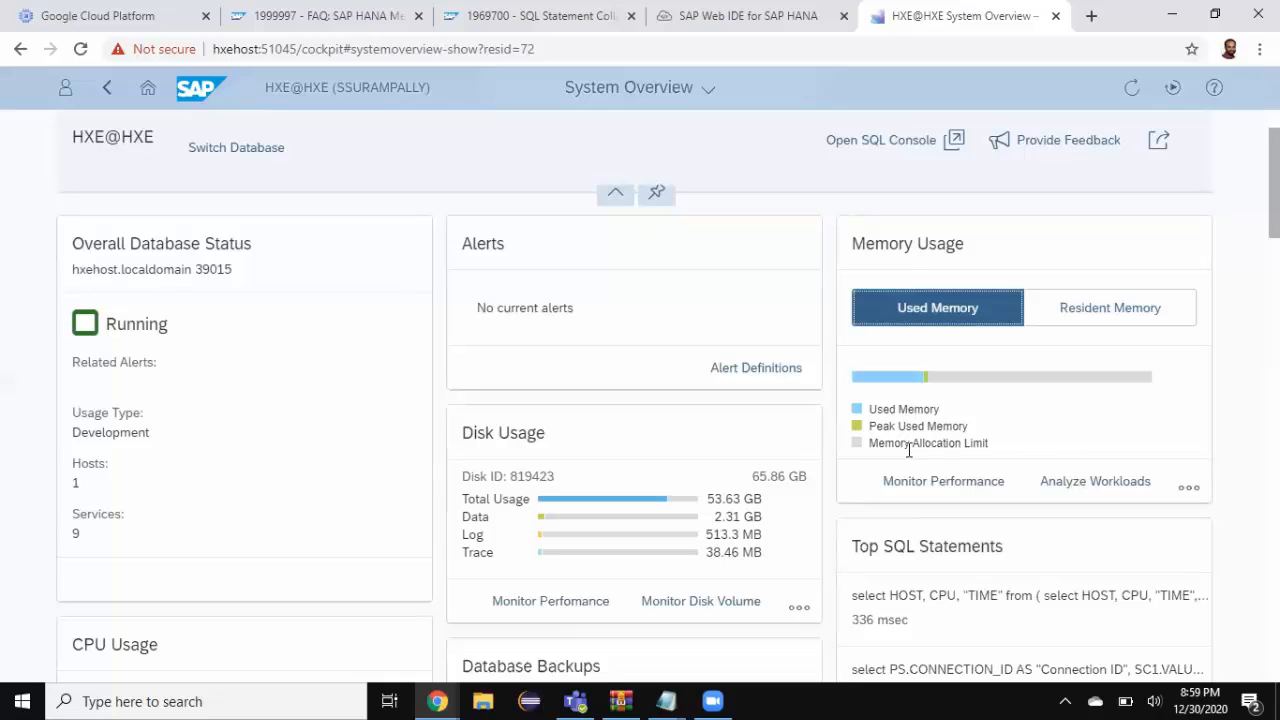
{"action": "mouse_move", "coordinate": [890, 390]}
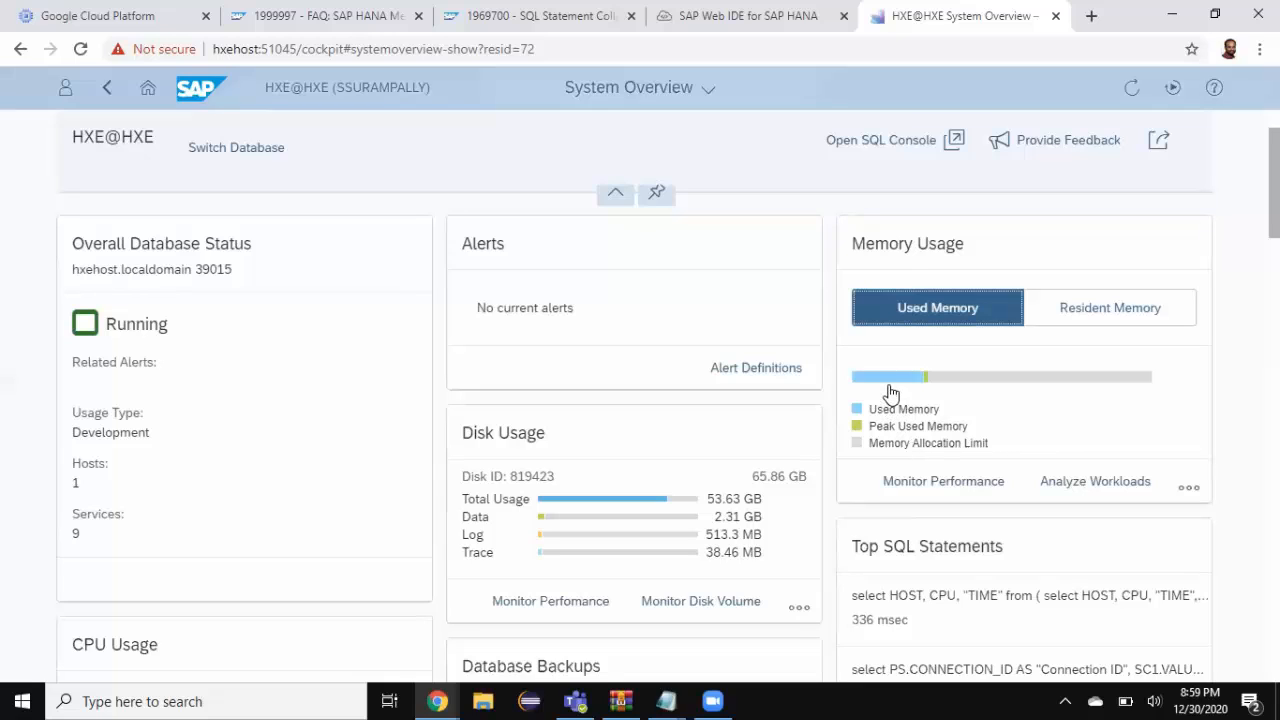
{"action": "mouse_move", "coordinate": [890, 378]}
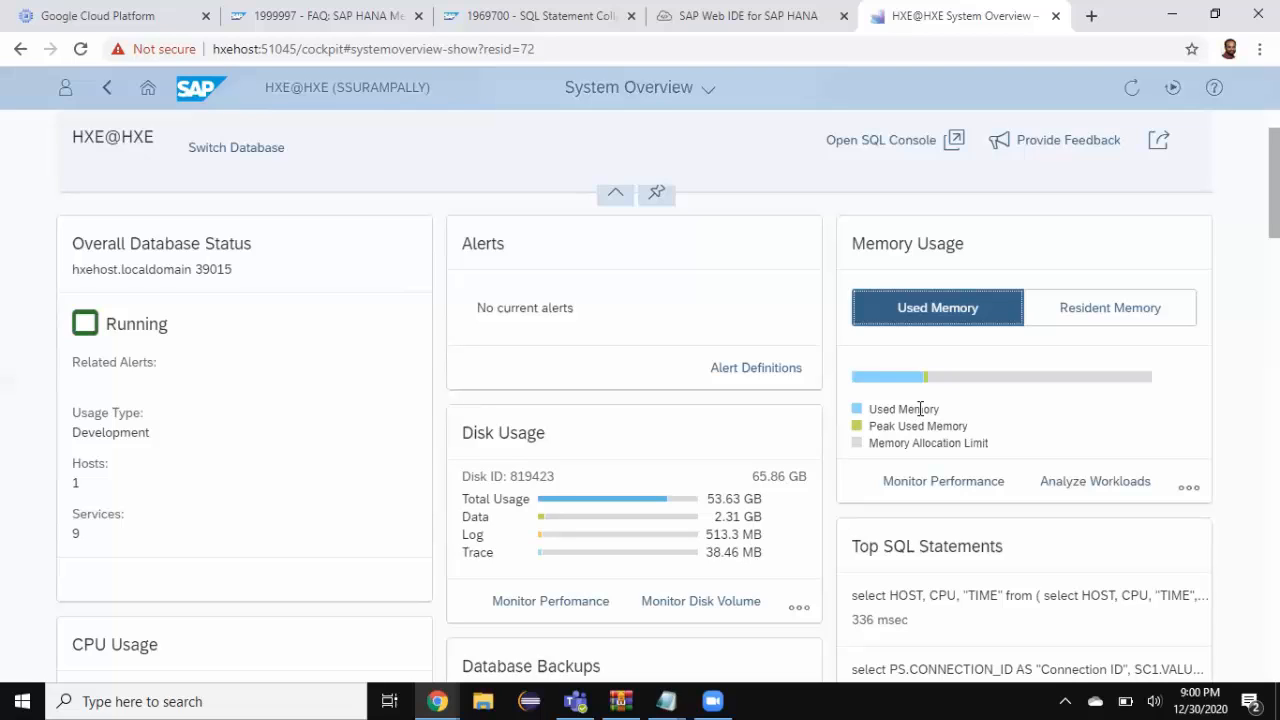
{"action": "mouse_move", "coordinate": [908, 357]}
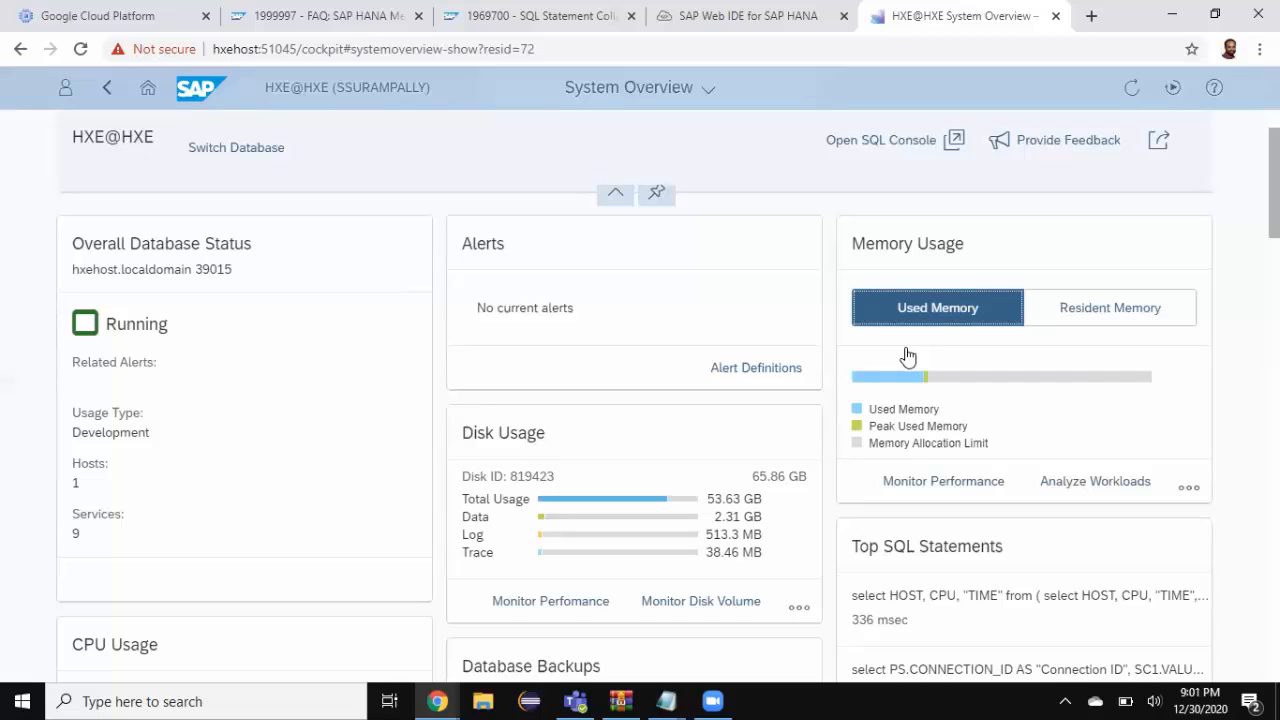
Open an empty hxehost SQL console in SAP Web IDE, then bring up SAP Note 1969700.
{"action": "left_click", "coordinate": [745, 16]}
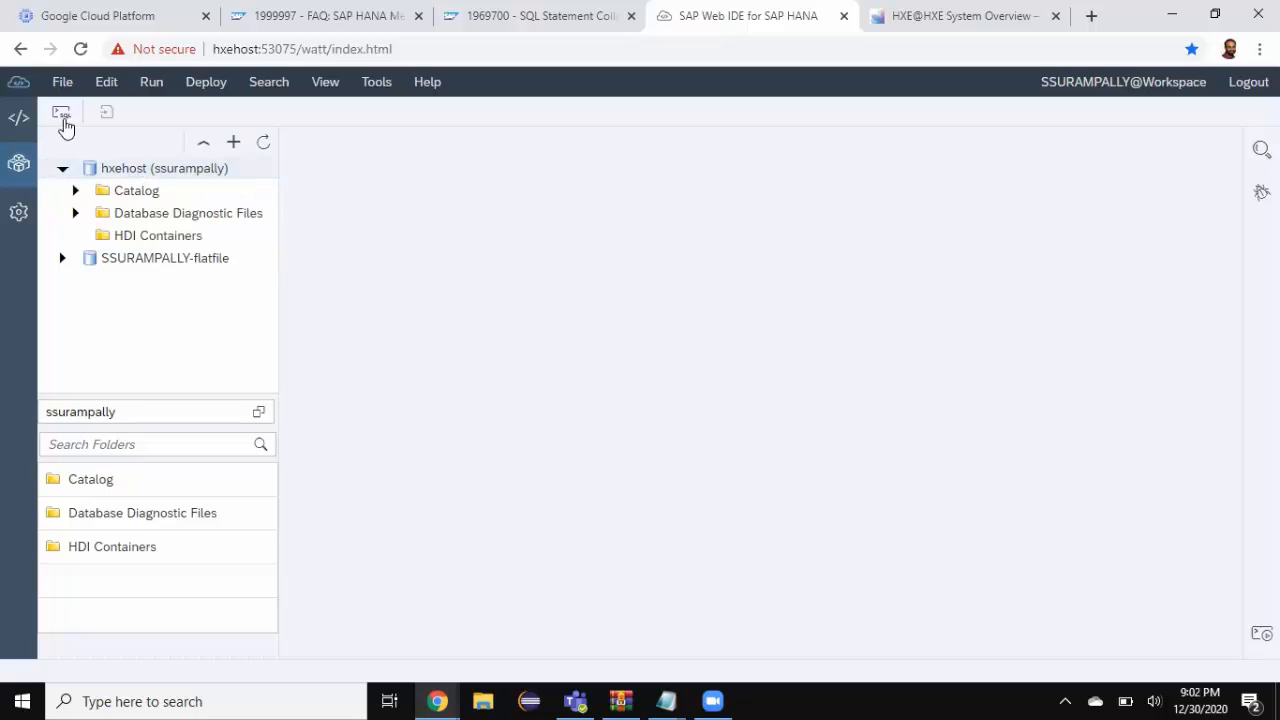
{"action": "left_click", "coordinate": [61, 111]}
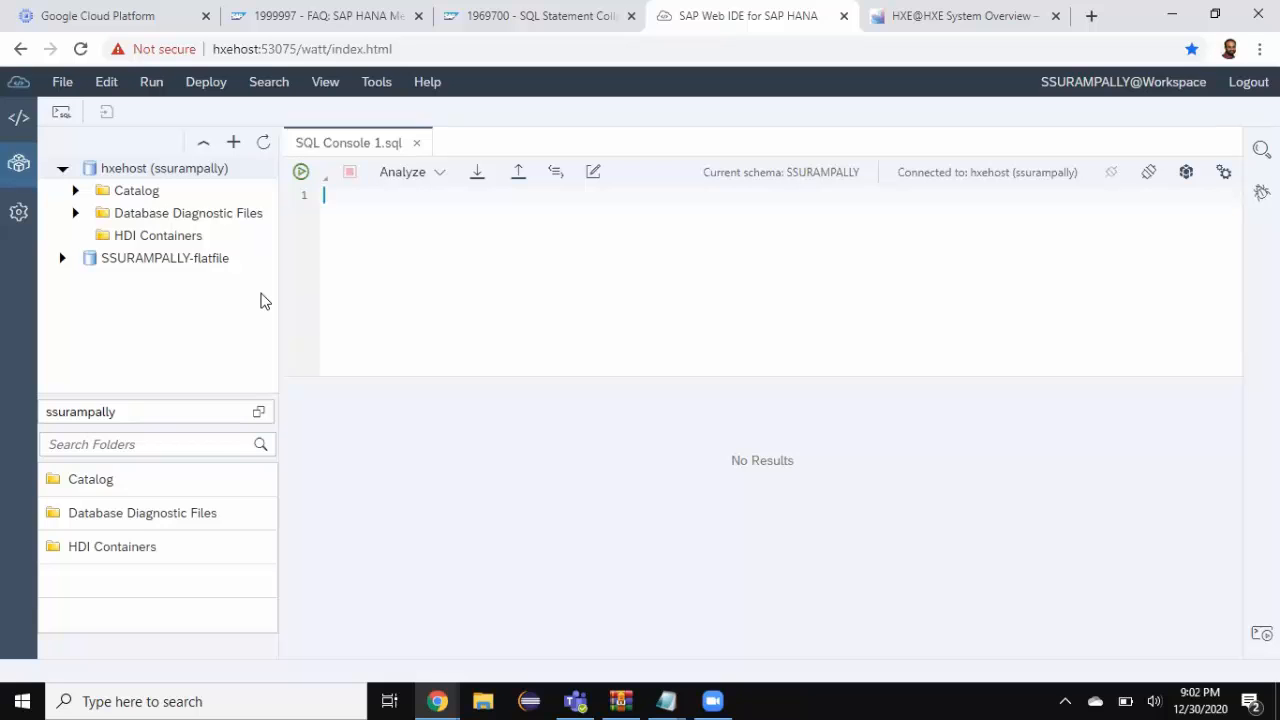
{"action": "mouse_move", "coordinate": [265, 172]}
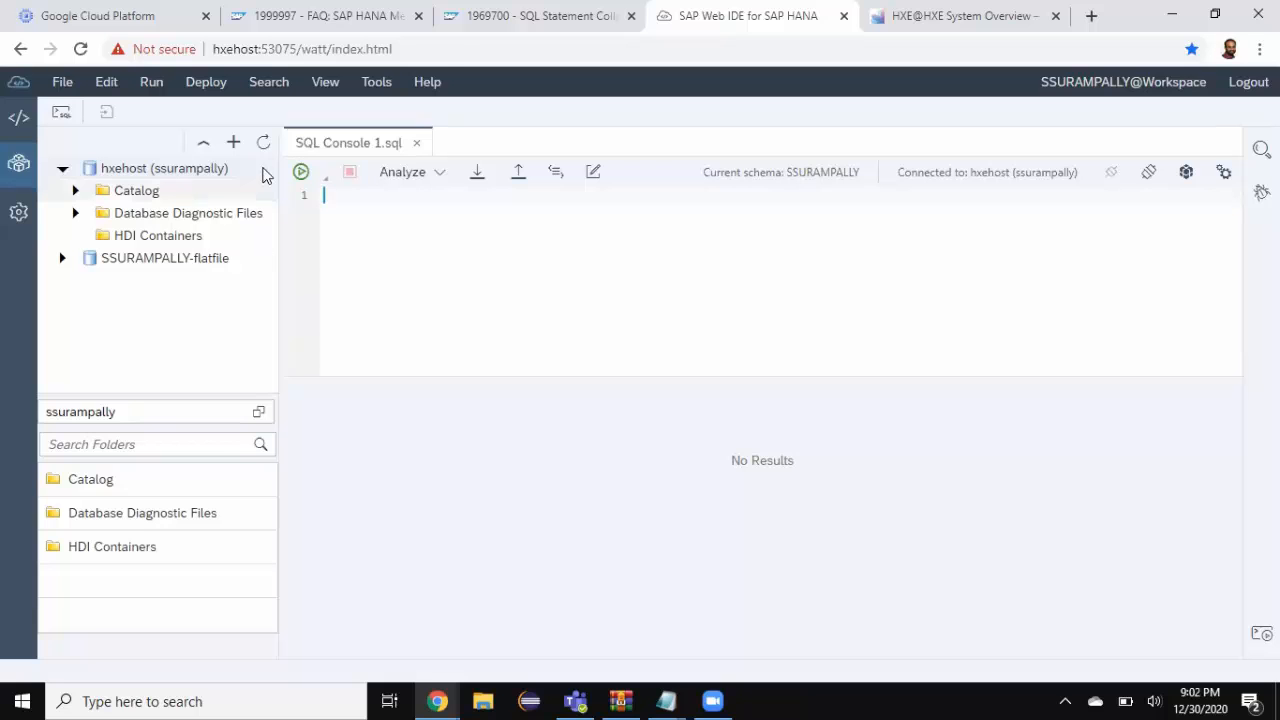
{"action": "left_click", "coordinate": [538, 15]}
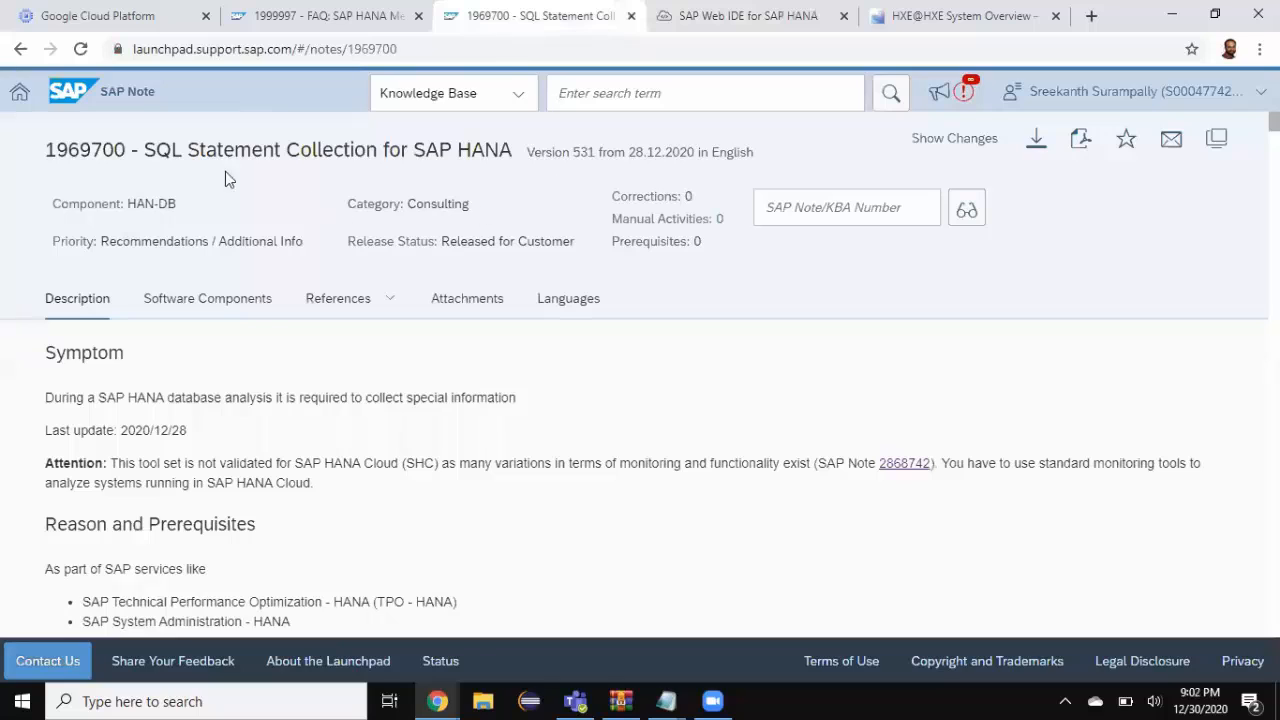
{"action": "mouse_move", "coordinate": [227, 160]}
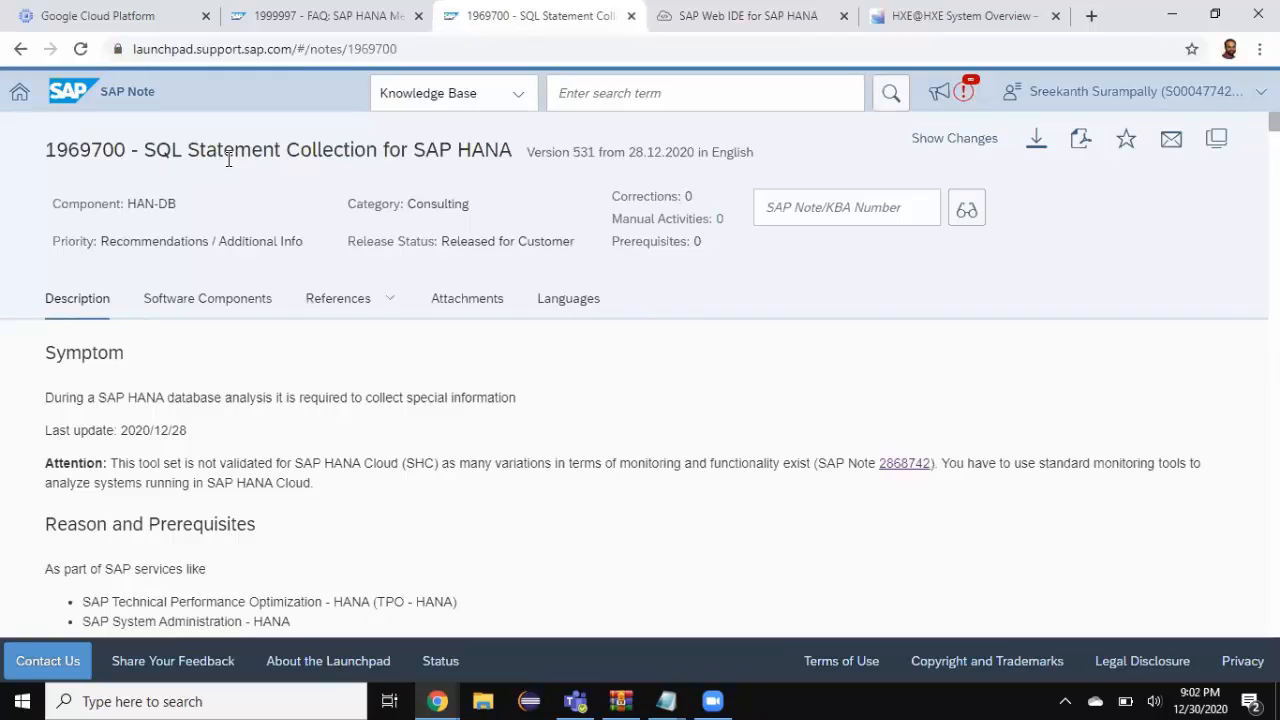
{"action": "mouse_move", "coordinate": [126, 168]}
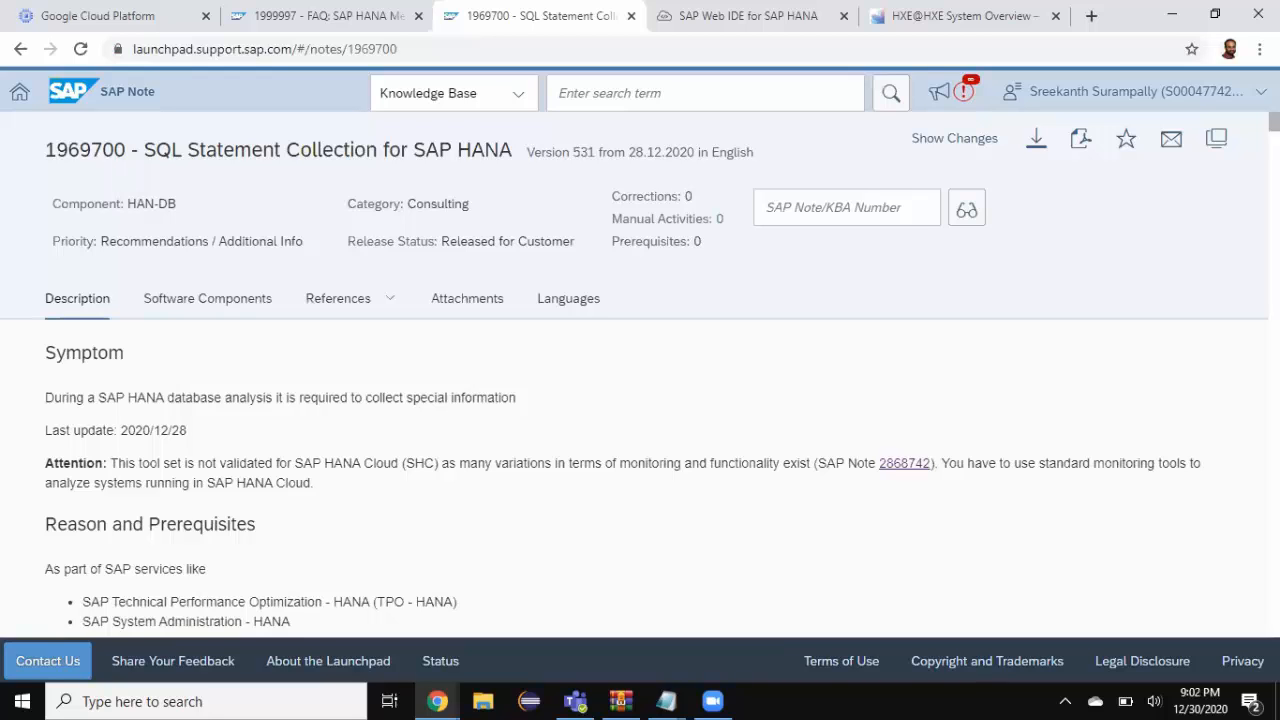
Move through Note 1969700's Languages and References sections to its SQLStatements.zip attachment.
{"action": "left_click", "coordinate": [568, 298]}
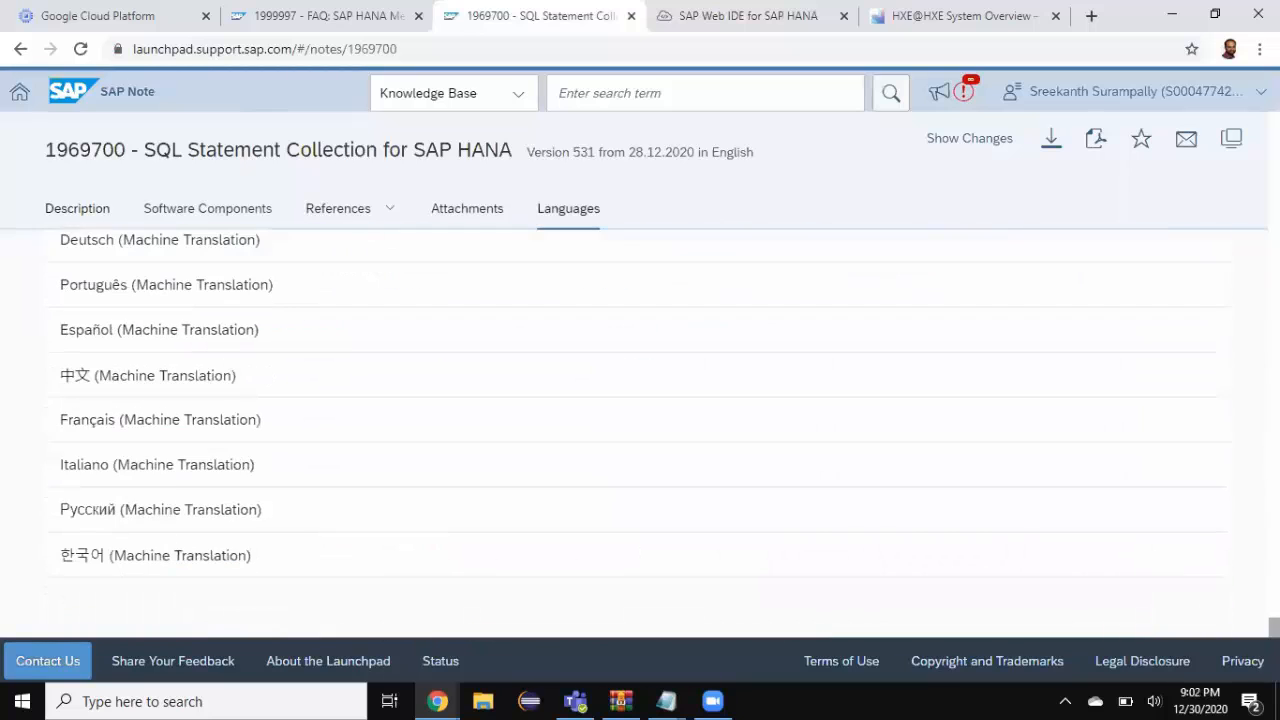
{"action": "left_click", "coordinate": [337, 208]}
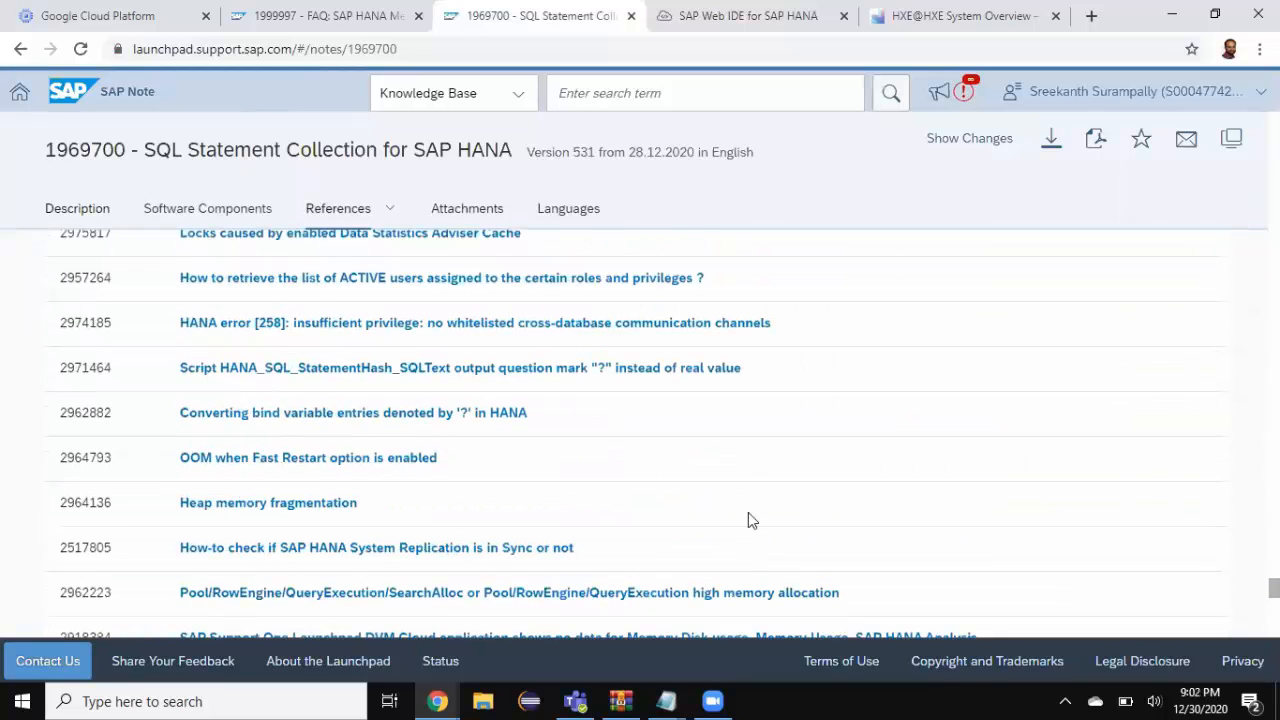
{"action": "scroll", "scroll_direction": "down", "scroll_amount": 3}
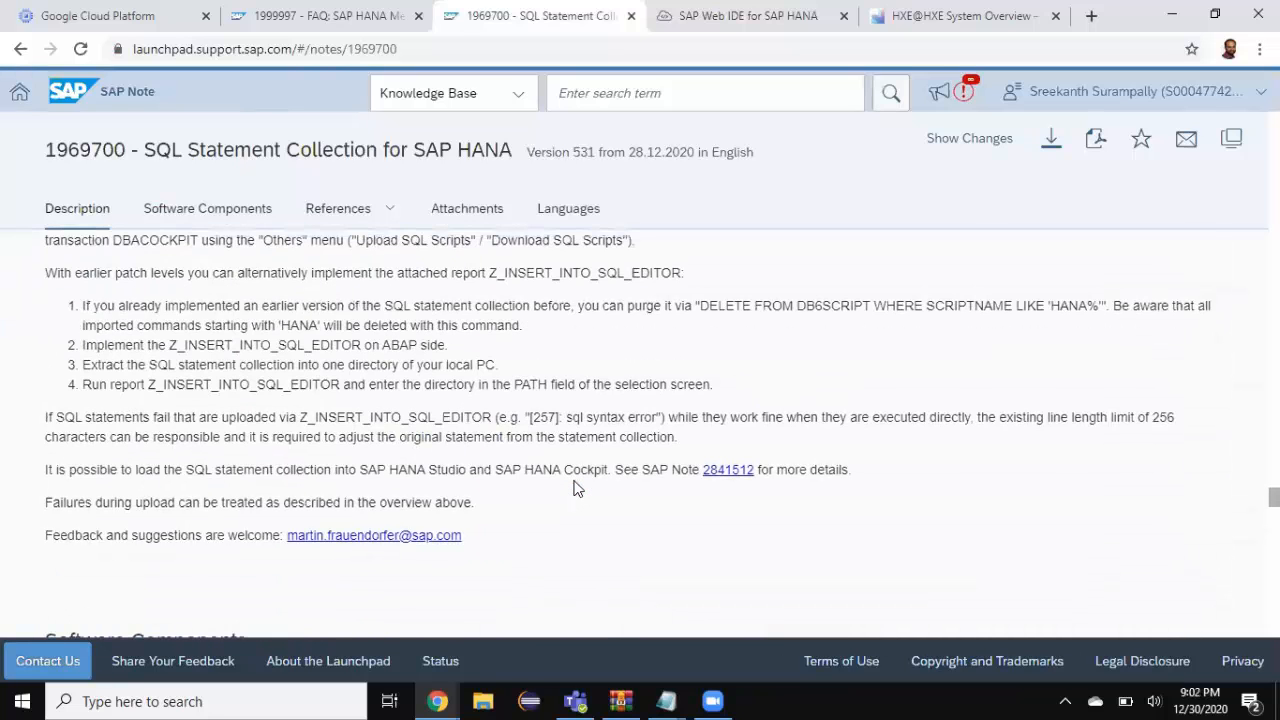
{"action": "scroll", "scroll_direction": "up", "scroll_amount": 3}
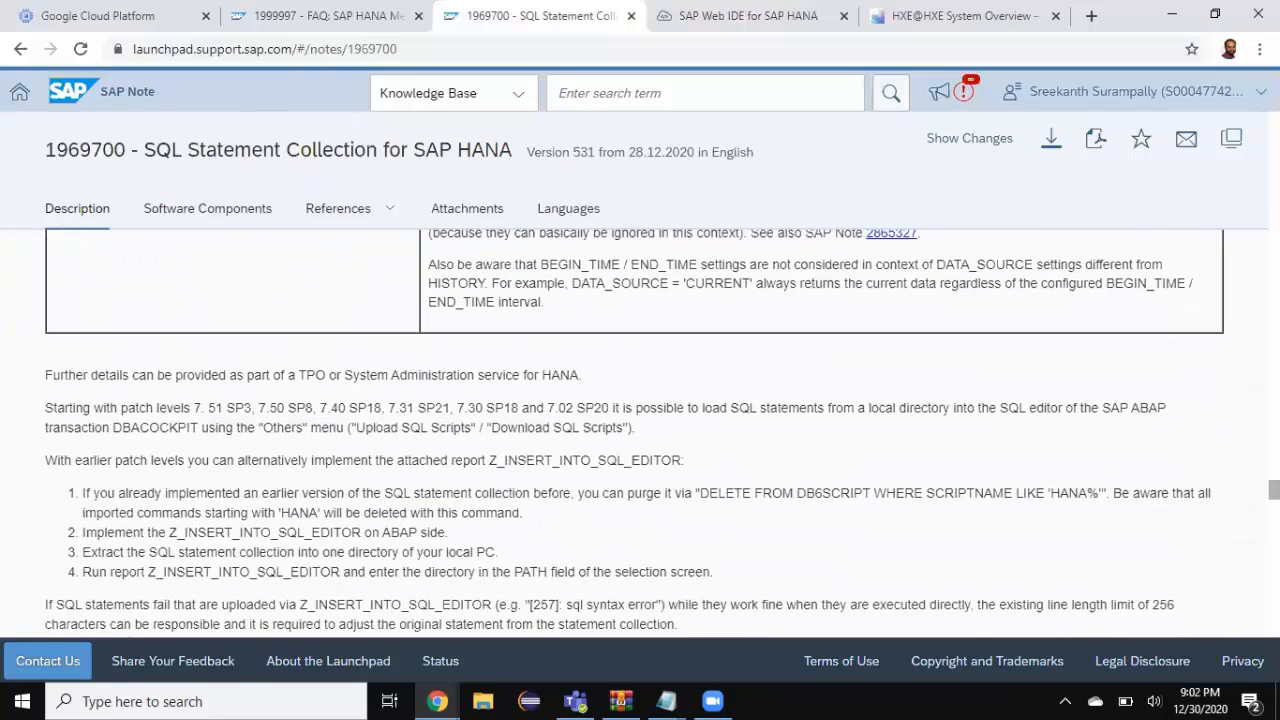
{"action": "left_click", "coordinate": [467, 208]}
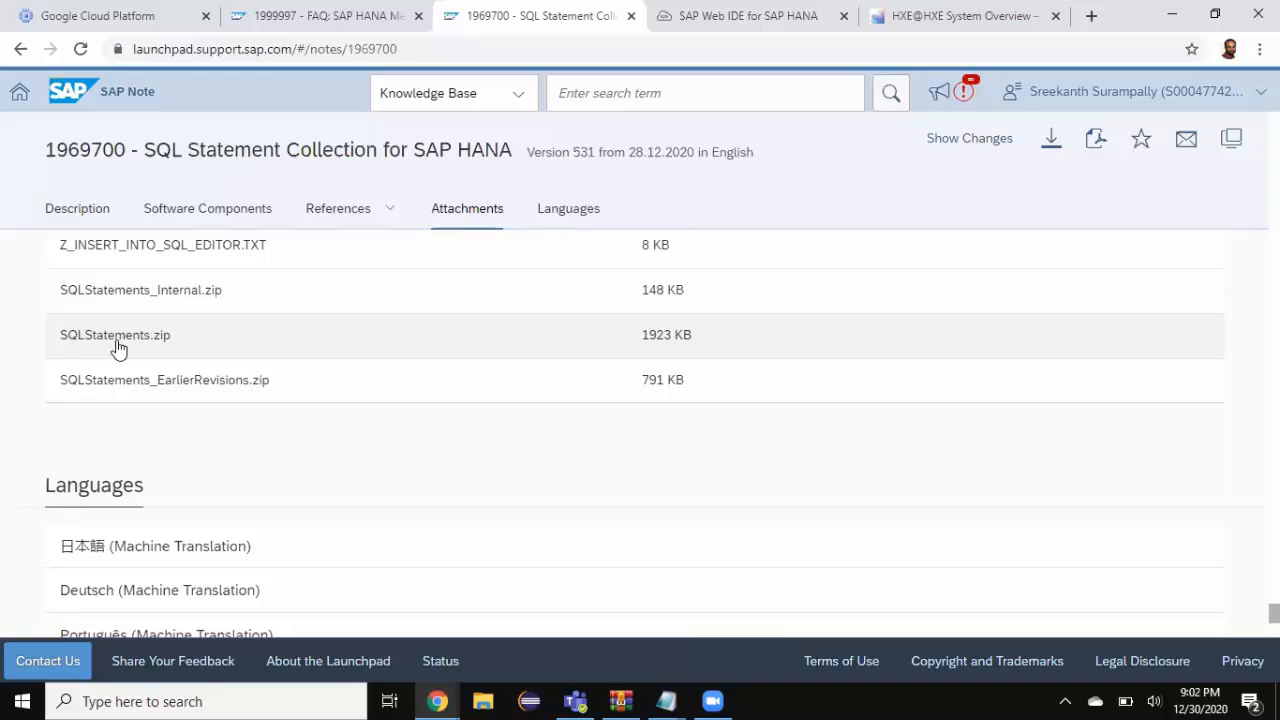
{"action": "mouse_move", "coordinate": [455, 632]}
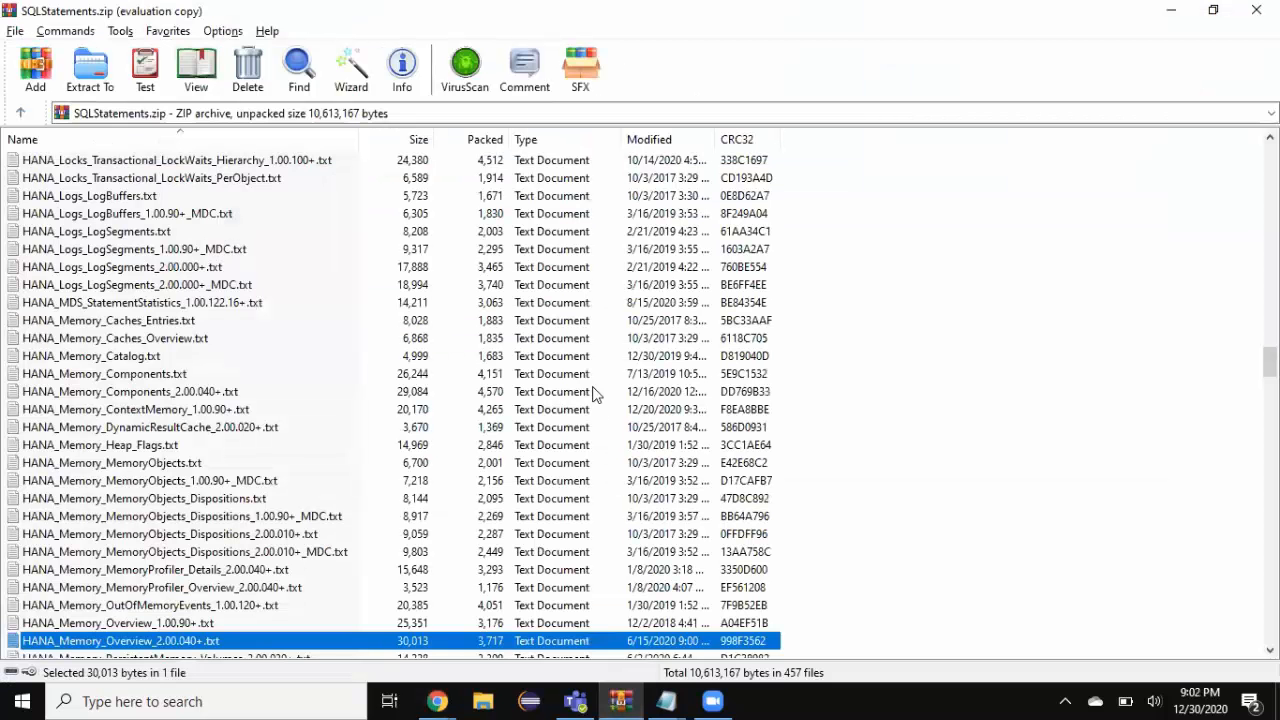
{"action": "mouse_move", "coordinate": [357, 257]}
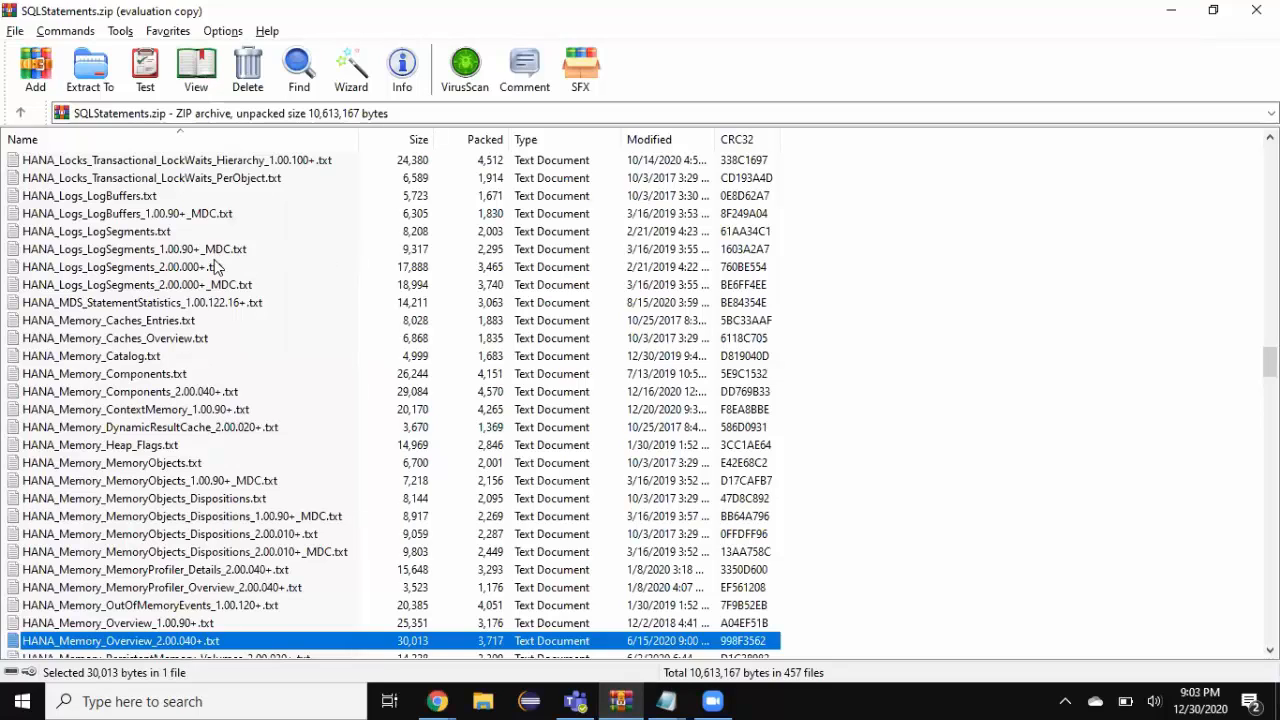
{"action": "mouse_move", "coordinate": [308, 383]}
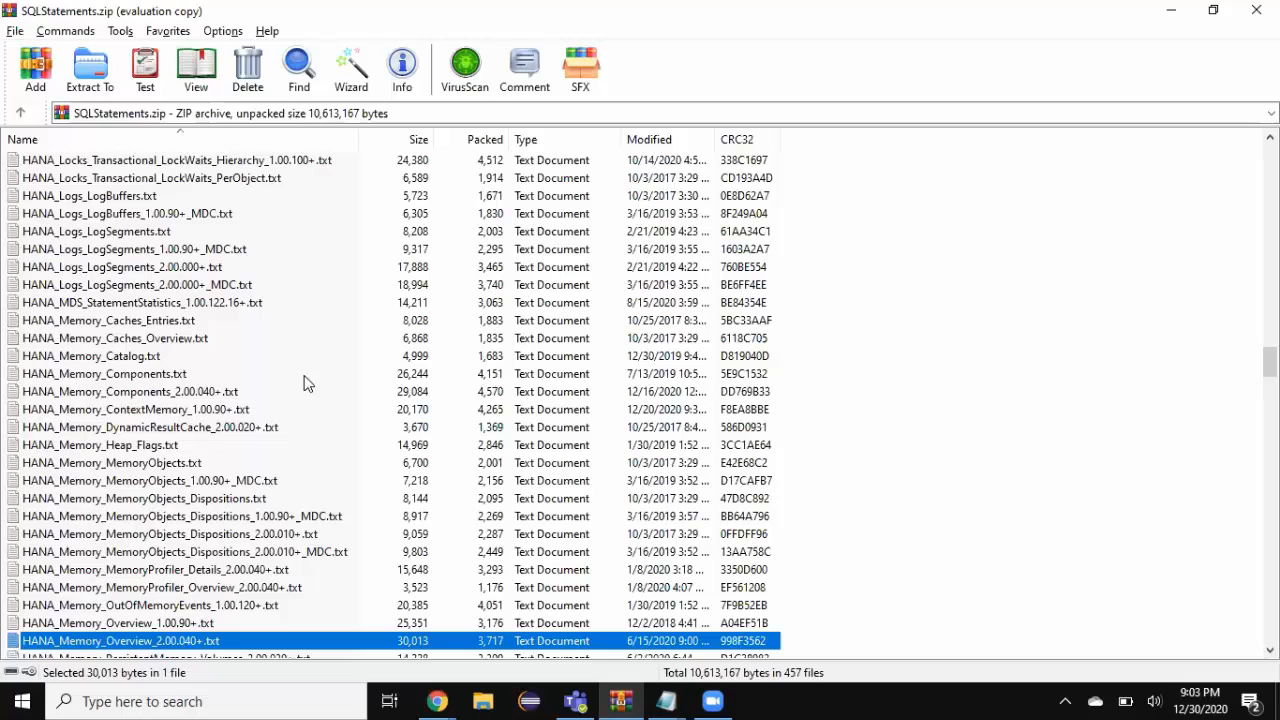
{"action": "mouse_move", "coordinate": [247, 353]}
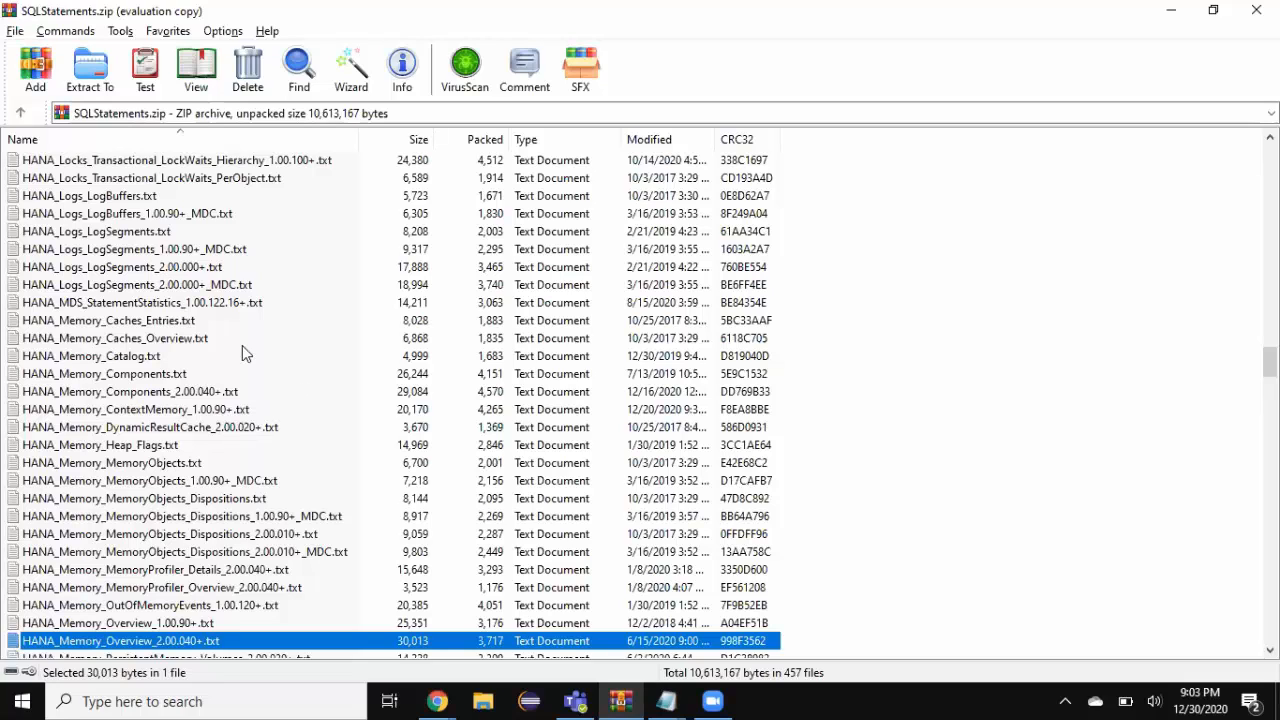
{"action": "mouse_move", "coordinate": [267, 319]}
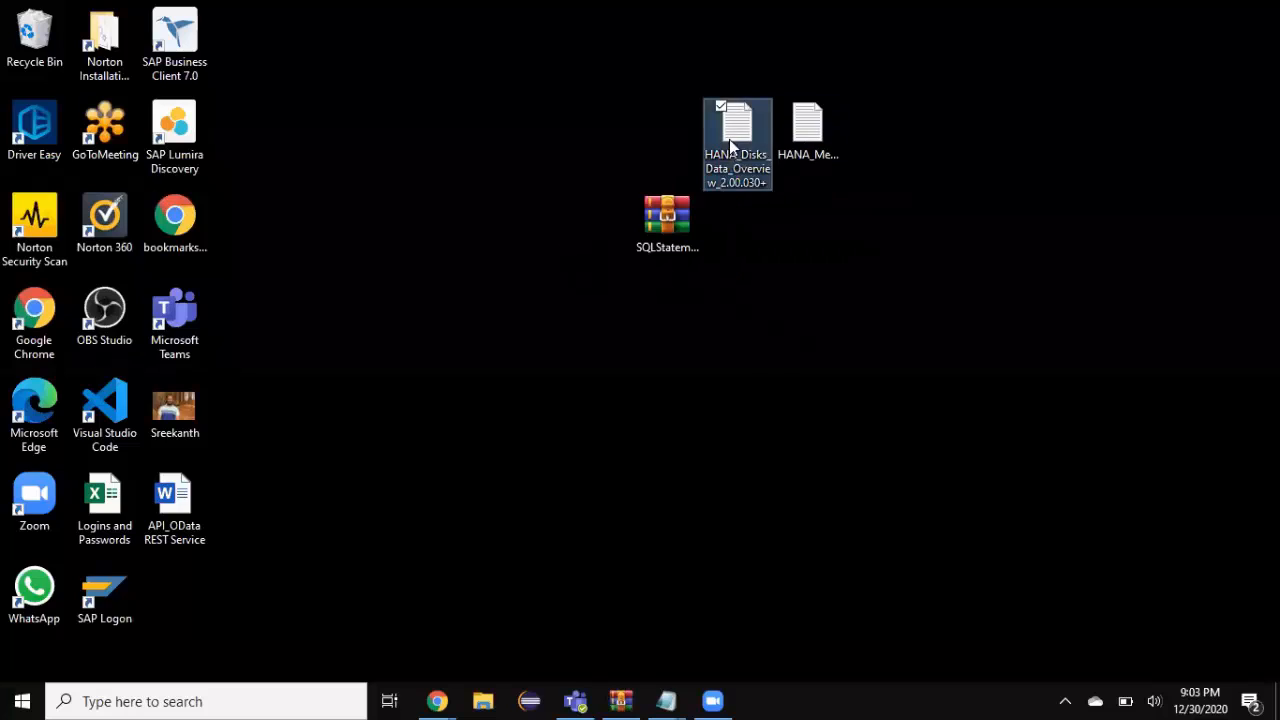
Select the HANA_Disks_Data_Overview_2.00.030+ and HANA_Memory_Overview_2.00.040+ script files on the desktop.
{"action": "left_click", "coordinate": [808, 143]}
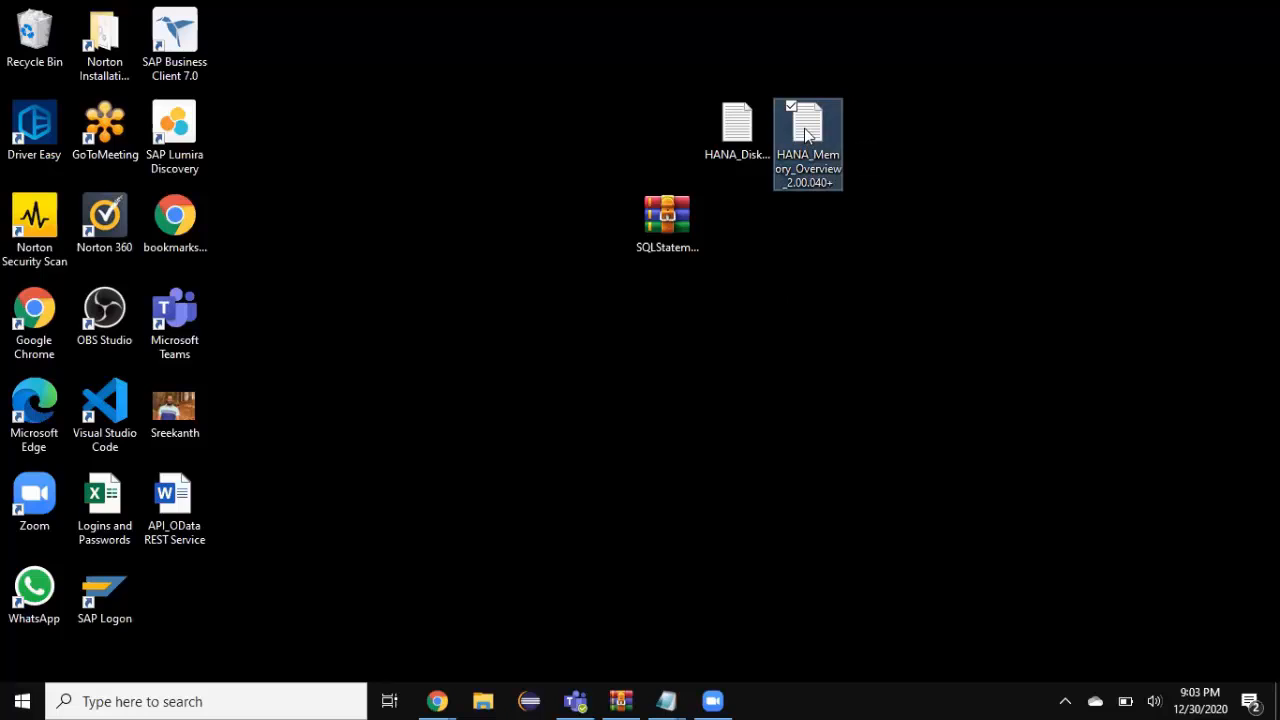
{"action": "left_click", "coordinate": [737, 130]}
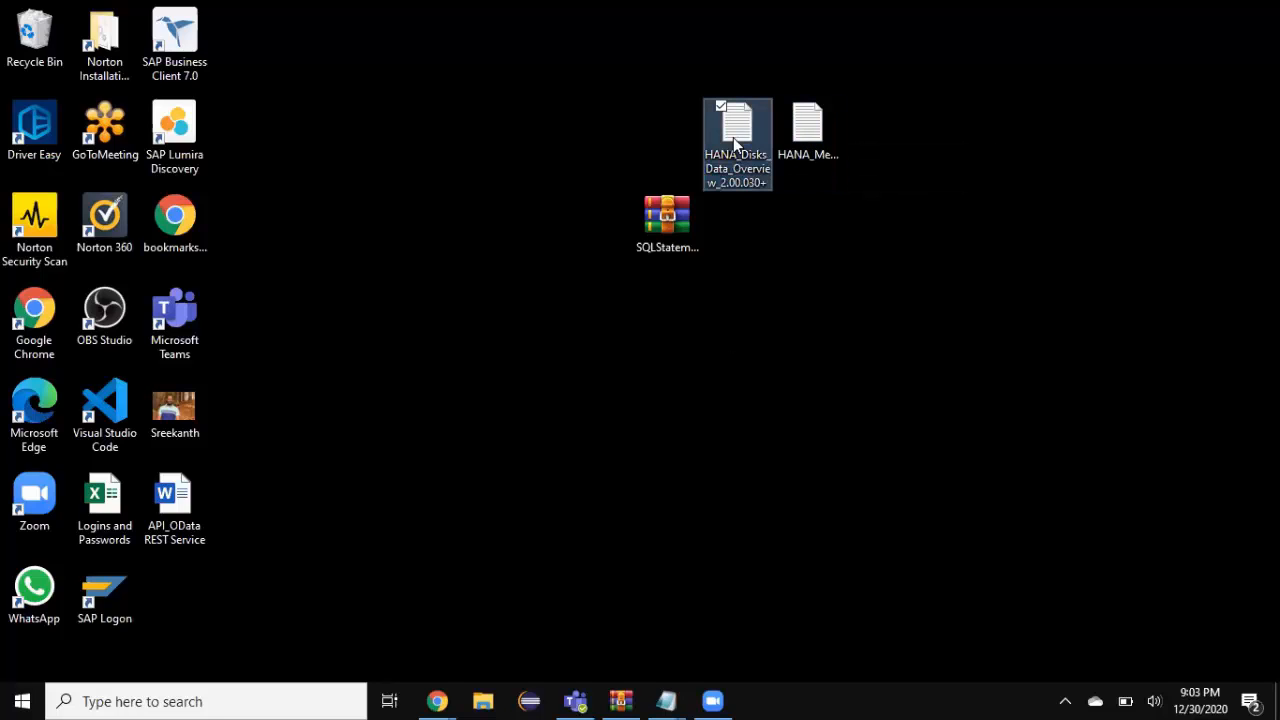
Open HANA_Disks_Data_Overview_2.00.030+ in Notepad to view its DATA-area disk allocation SQL.
{"action": "double_click", "coordinate": [737, 135]}
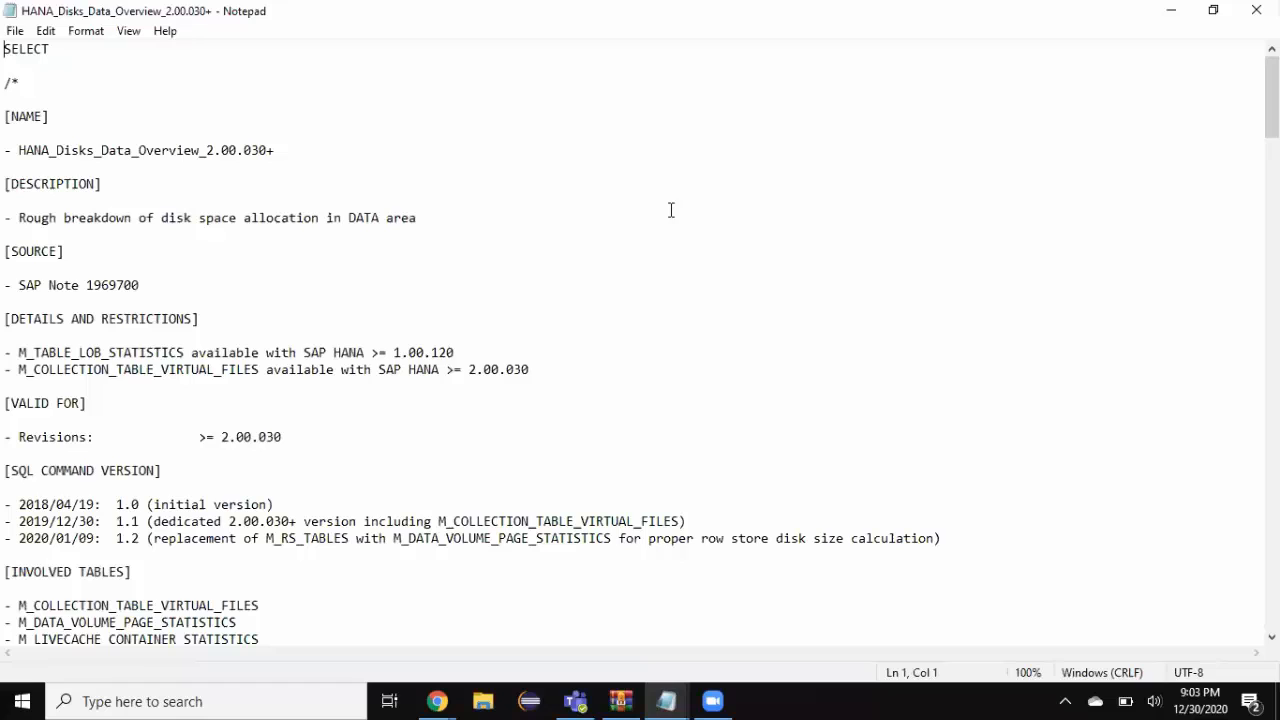
{"action": "mouse_move", "coordinate": [442, 210]}
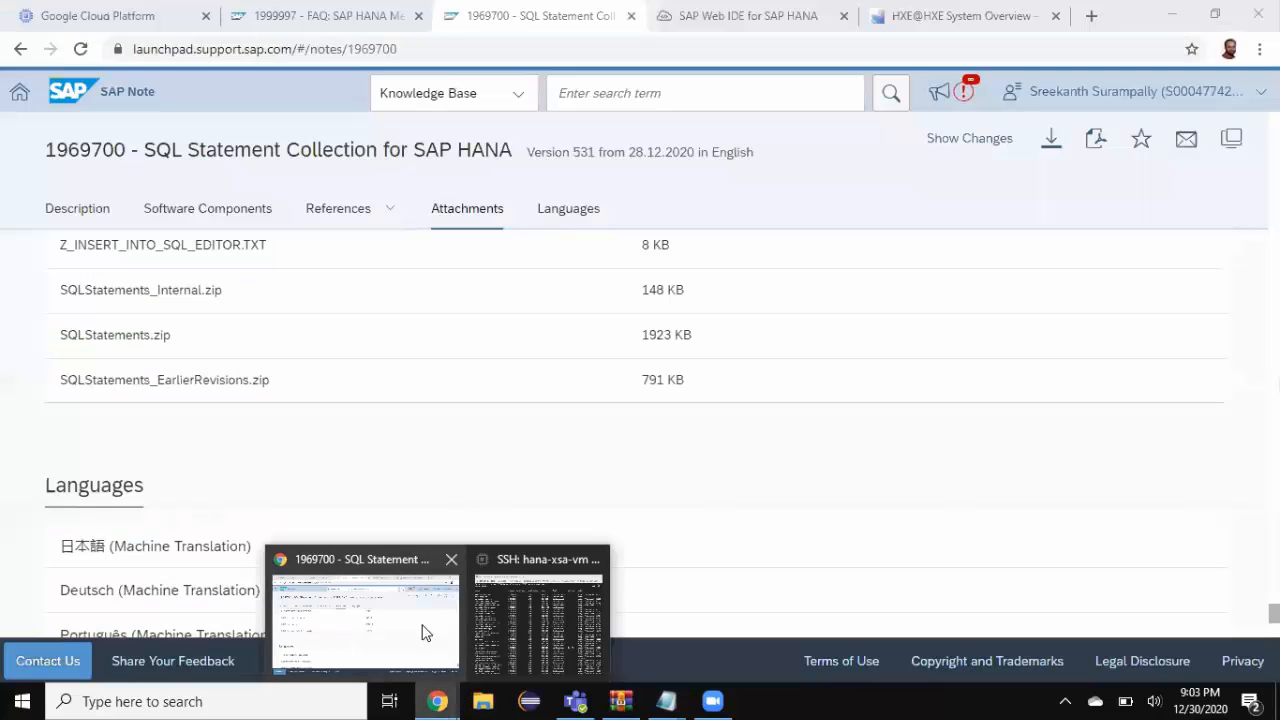
Back in the browser, run the disk data overview script, returning 2.31 GB allocated, 1.66 GB used.
{"action": "left_click", "coordinate": [748, 15]}
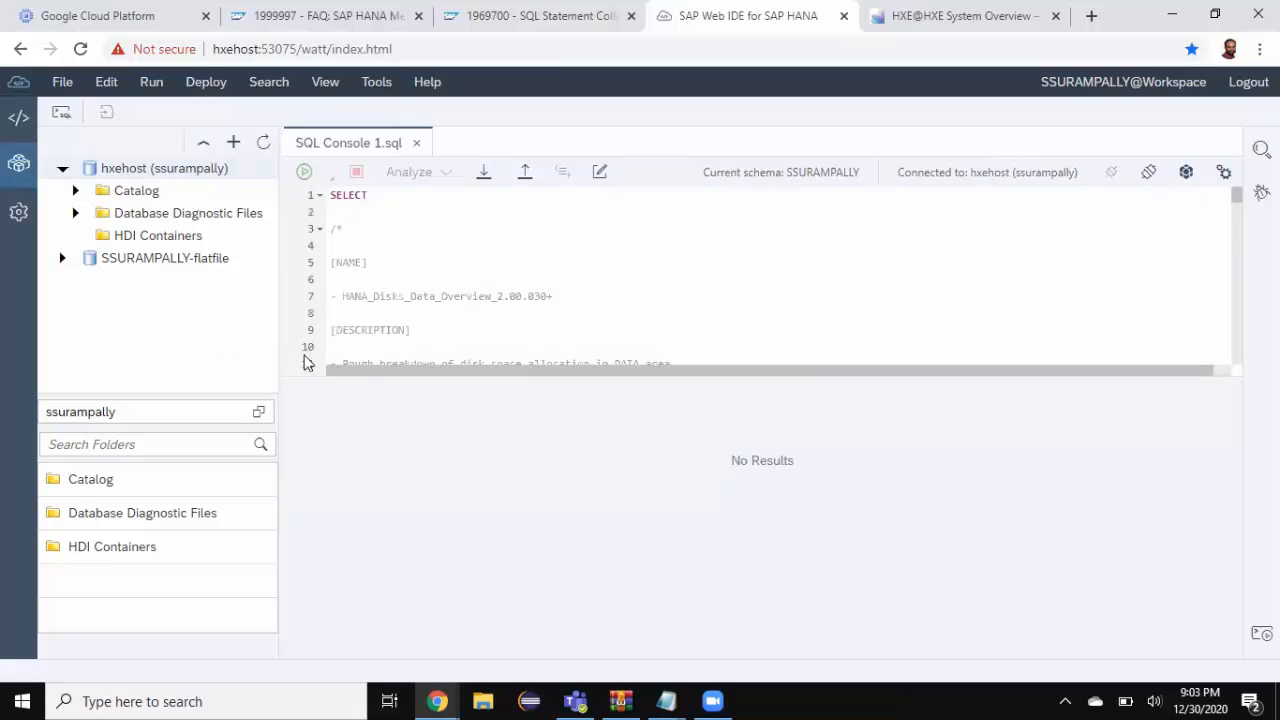
{"action": "left_click", "coordinate": [304, 171]}
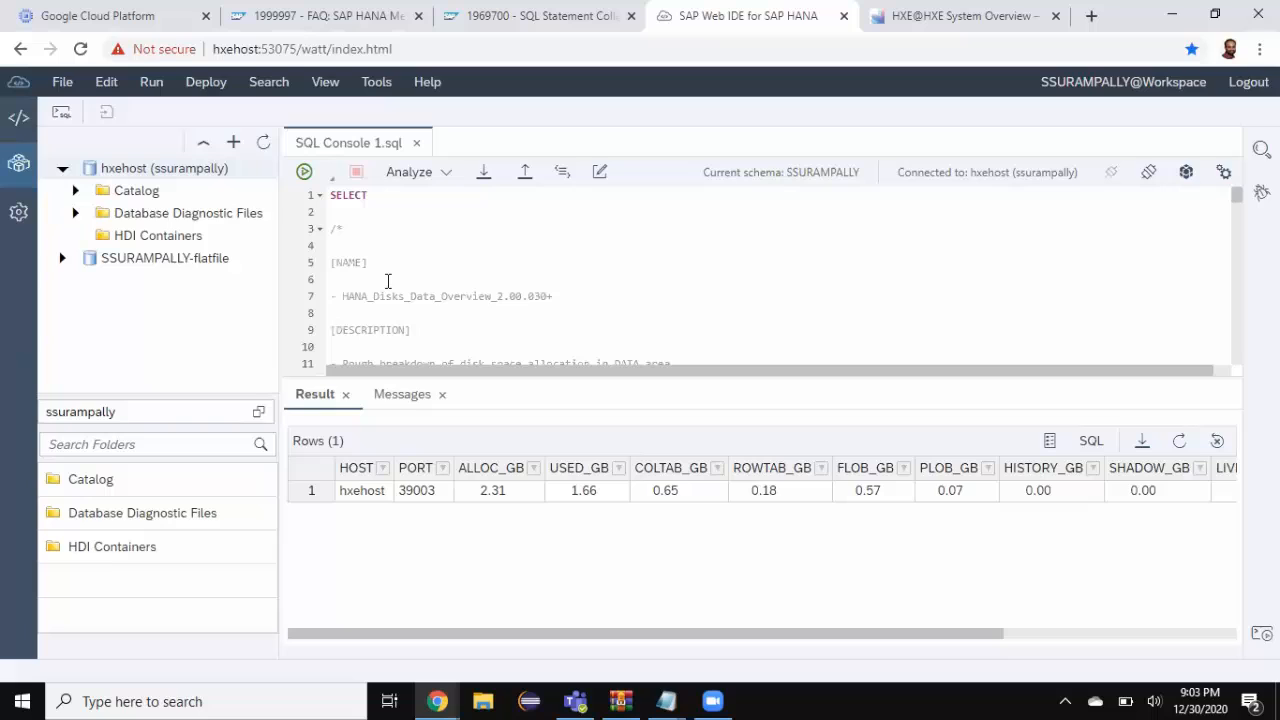
{"action": "mouse_move", "coordinate": [438, 255]}
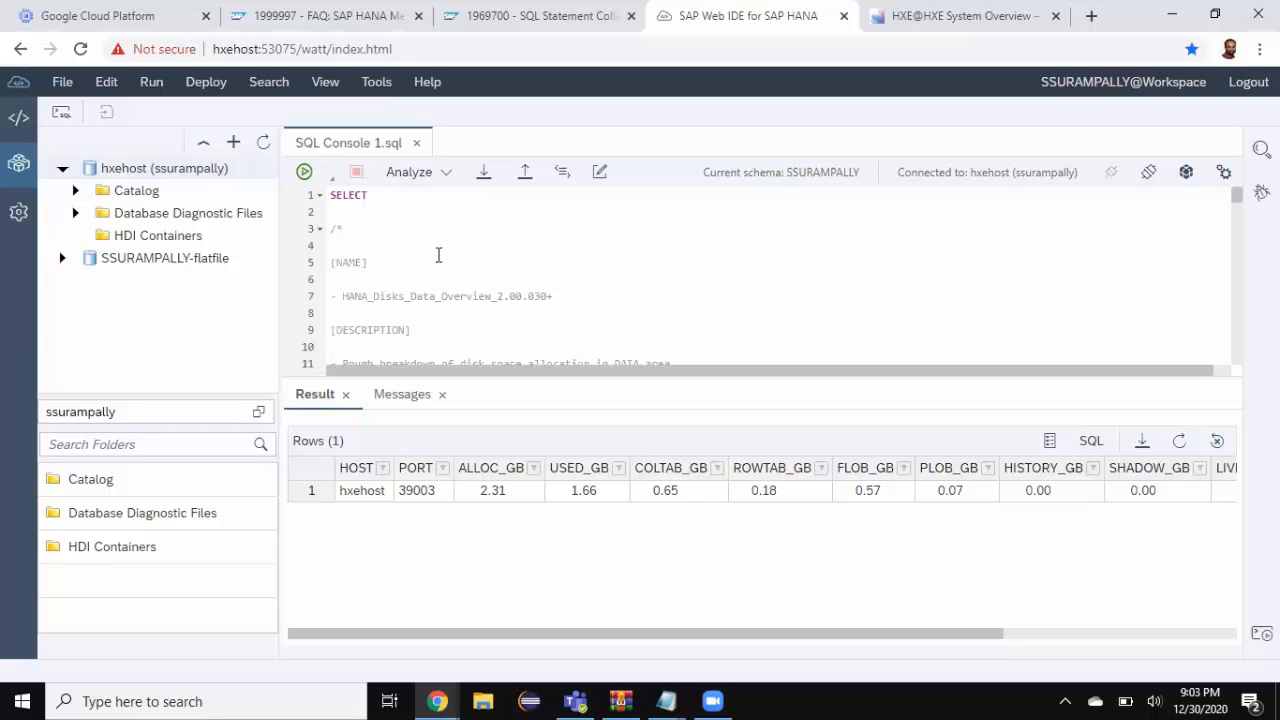
{"action": "mouse_move", "coordinate": [725, 690]}
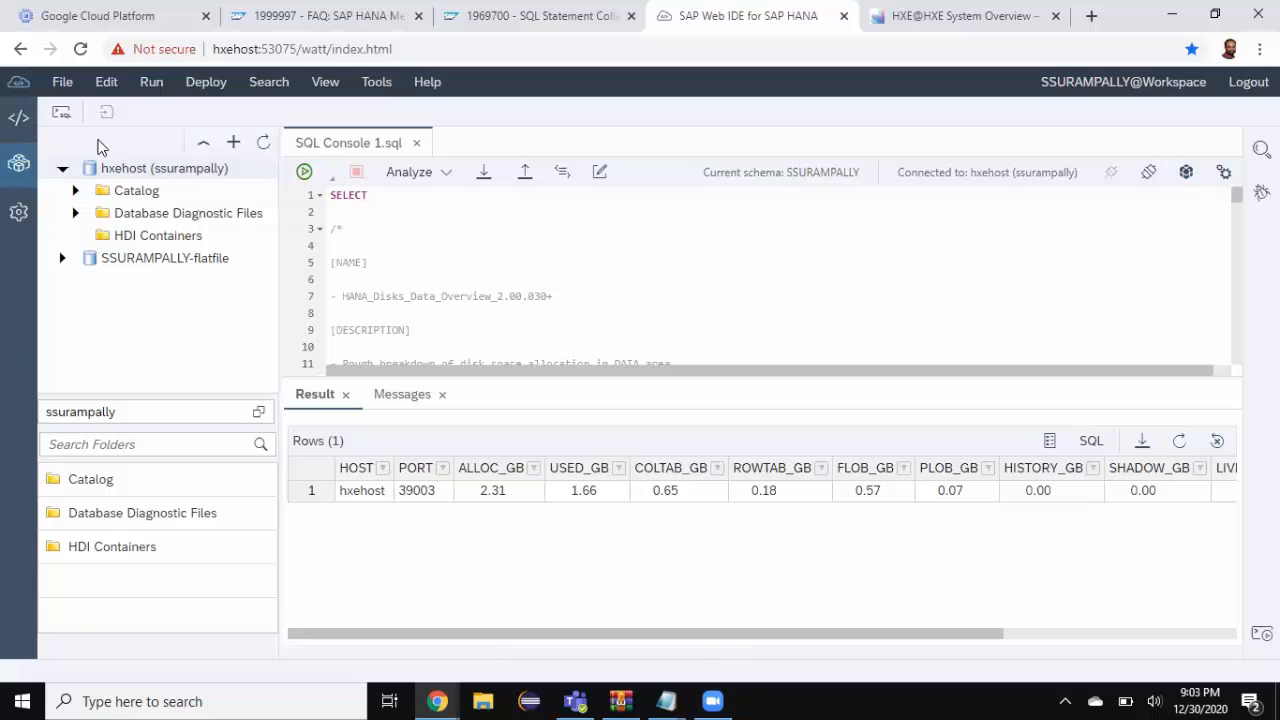
{"action": "mouse_move", "coordinate": [82, 140]}
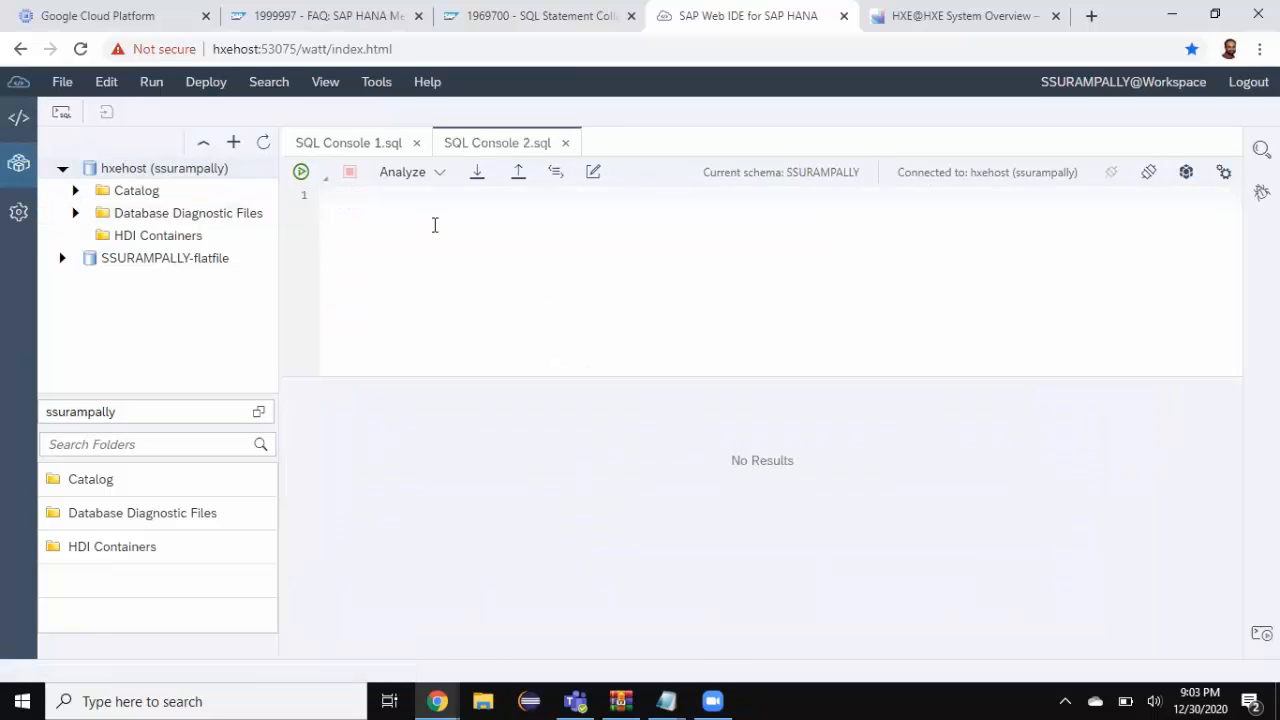
{"action": "mouse_move", "coordinate": [703, 640]}
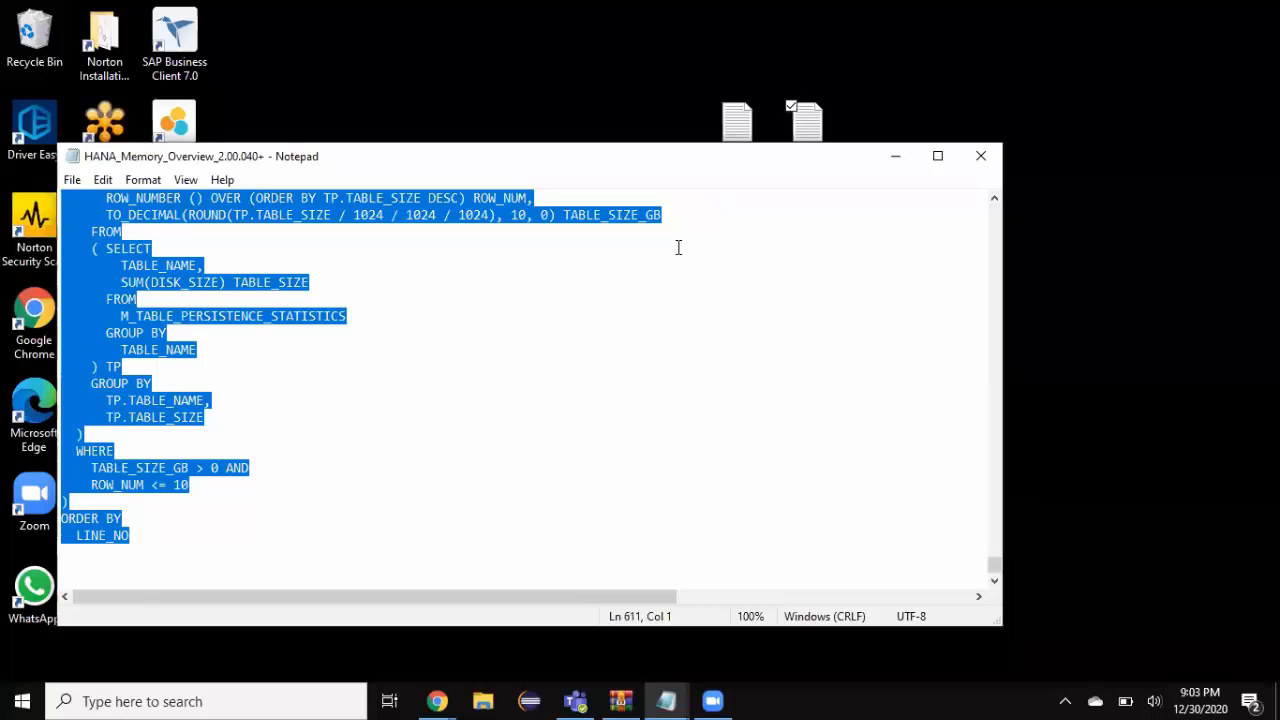
Copy the whole HANA_Memory_Overview_2.00.040+ script from Notepad.
{"action": "key", "text": "Delete"}
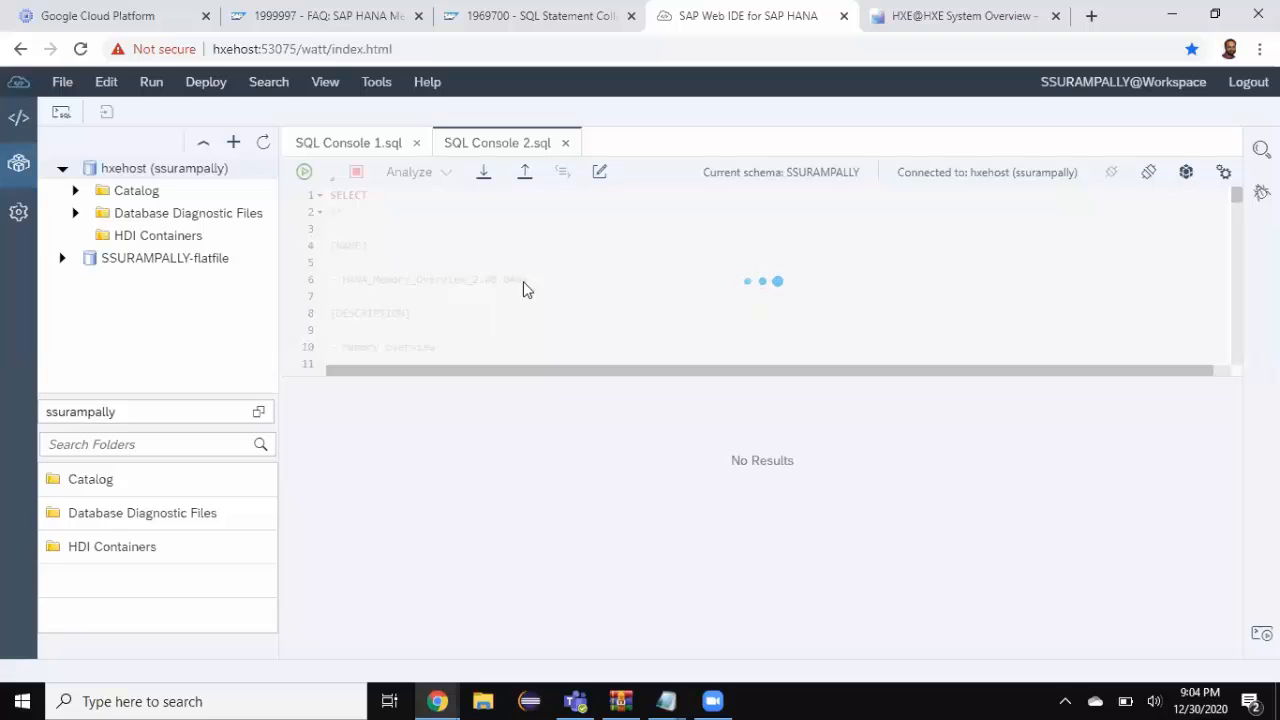
Run the memory overview query and scroll its 22-row result to the HANA instance memory rows.
{"action": "left_click", "coordinate": [304, 171]}
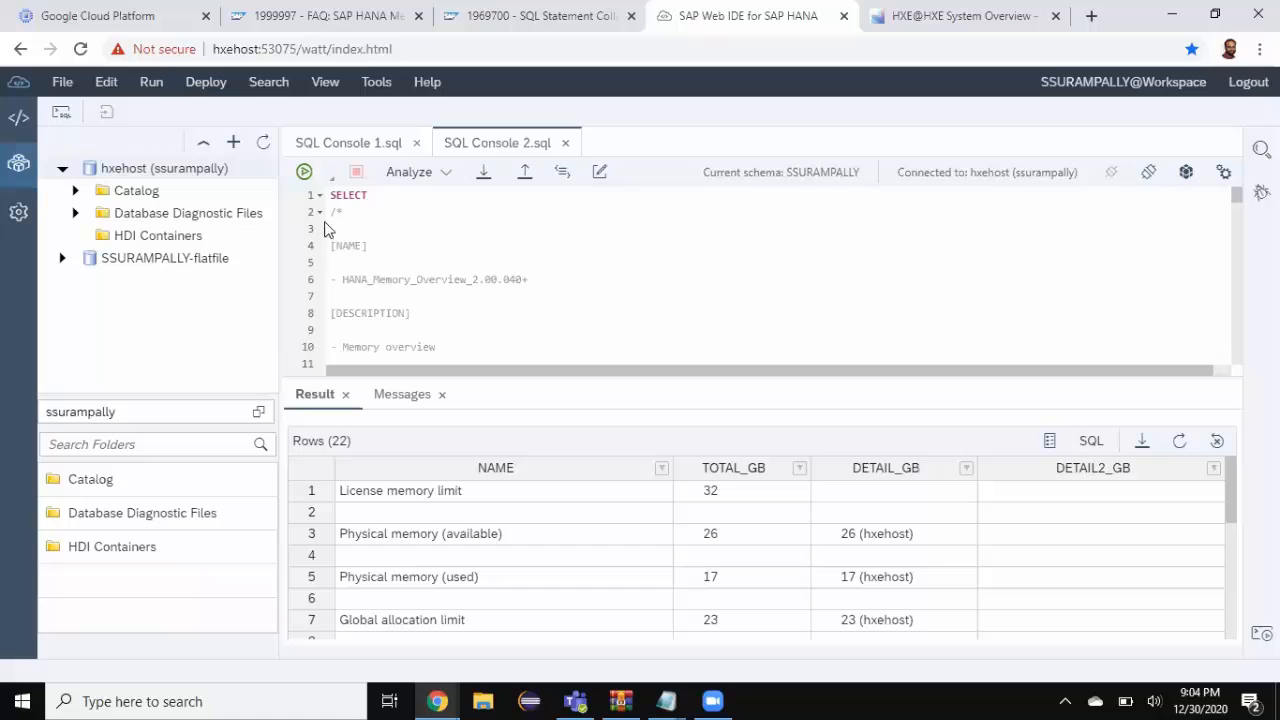
{"action": "mouse_move", "coordinate": [395, 500]}
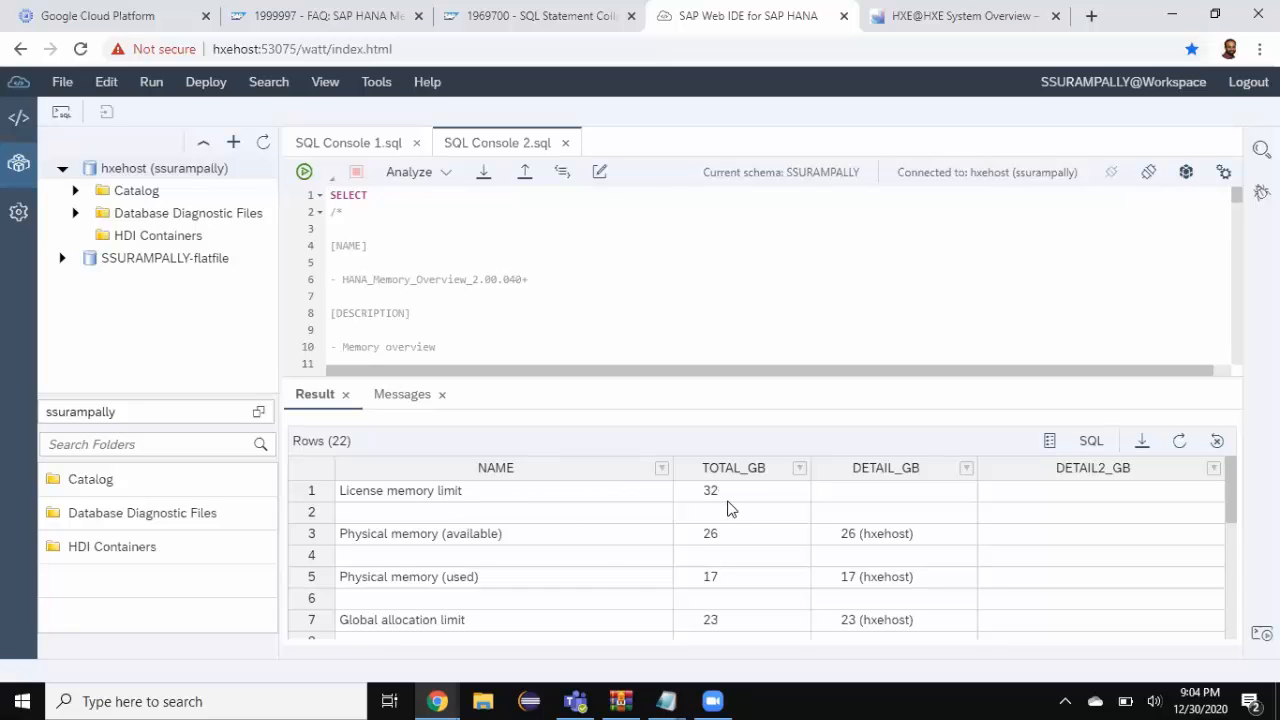
{"action": "mouse_move", "coordinate": [559, 582]}
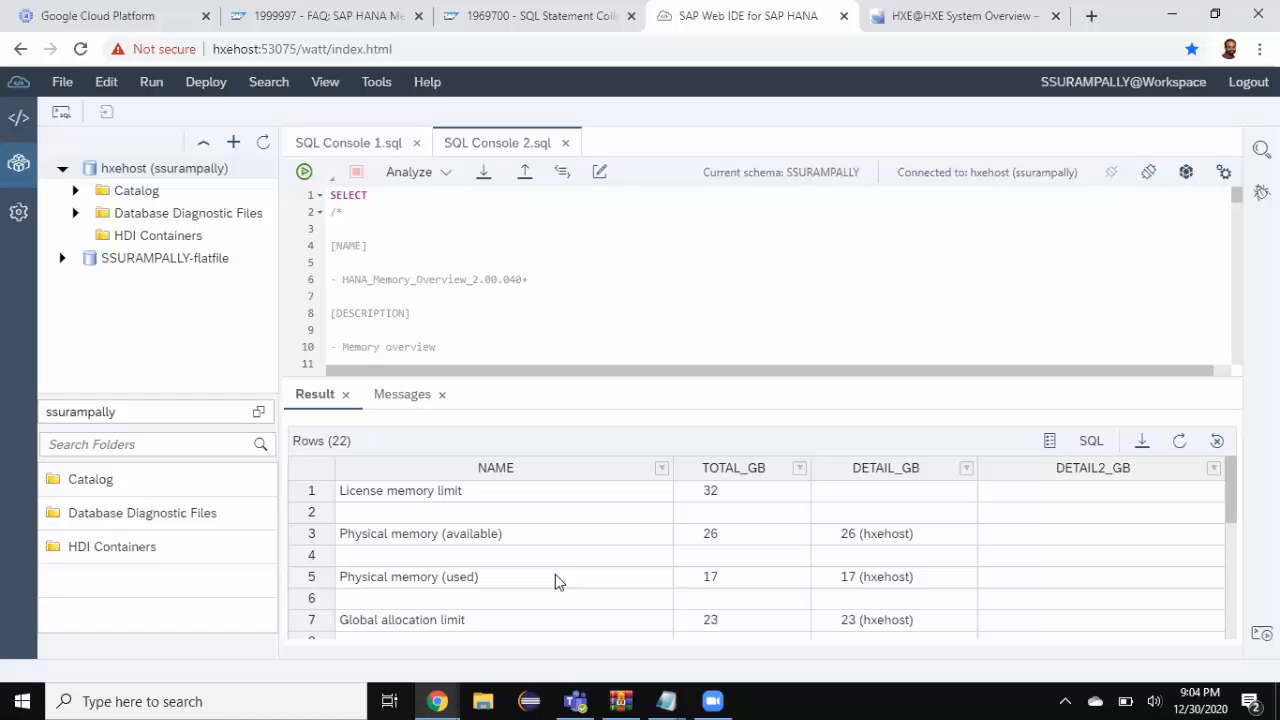
{"action": "mouse_move", "coordinate": [510, 548]}
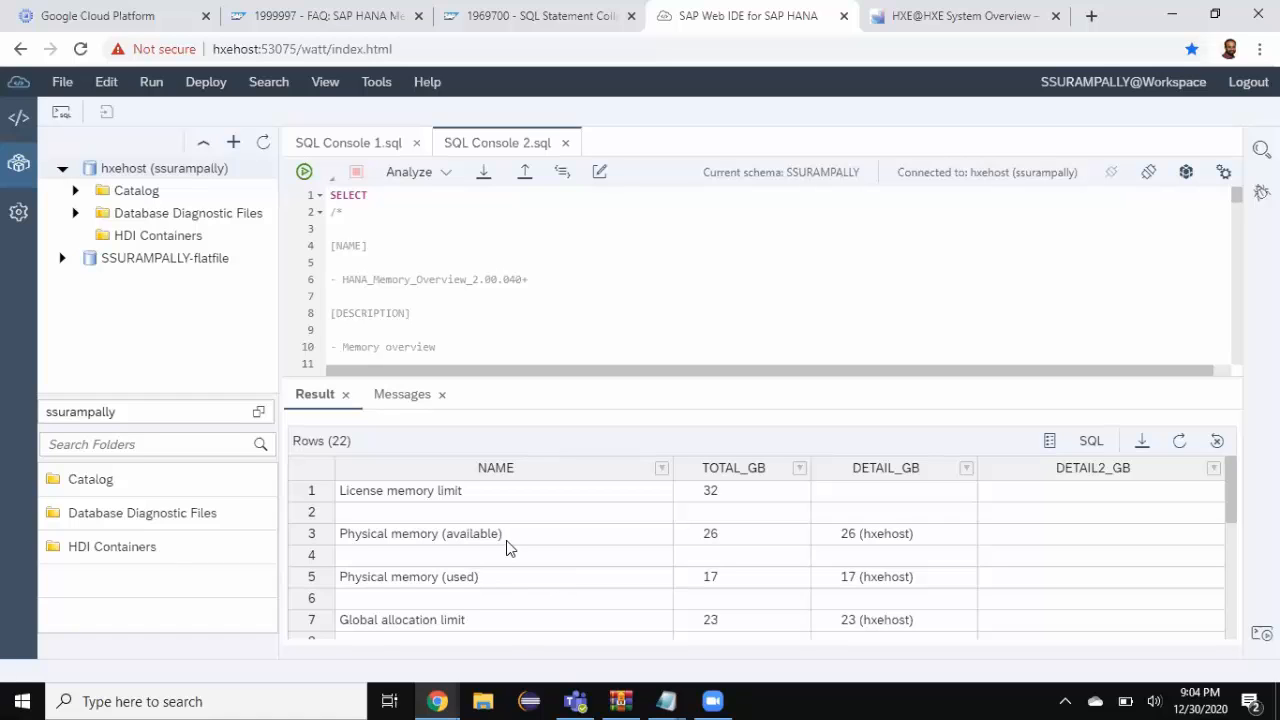
{"action": "mouse_move", "coordinate": [641, 557]}
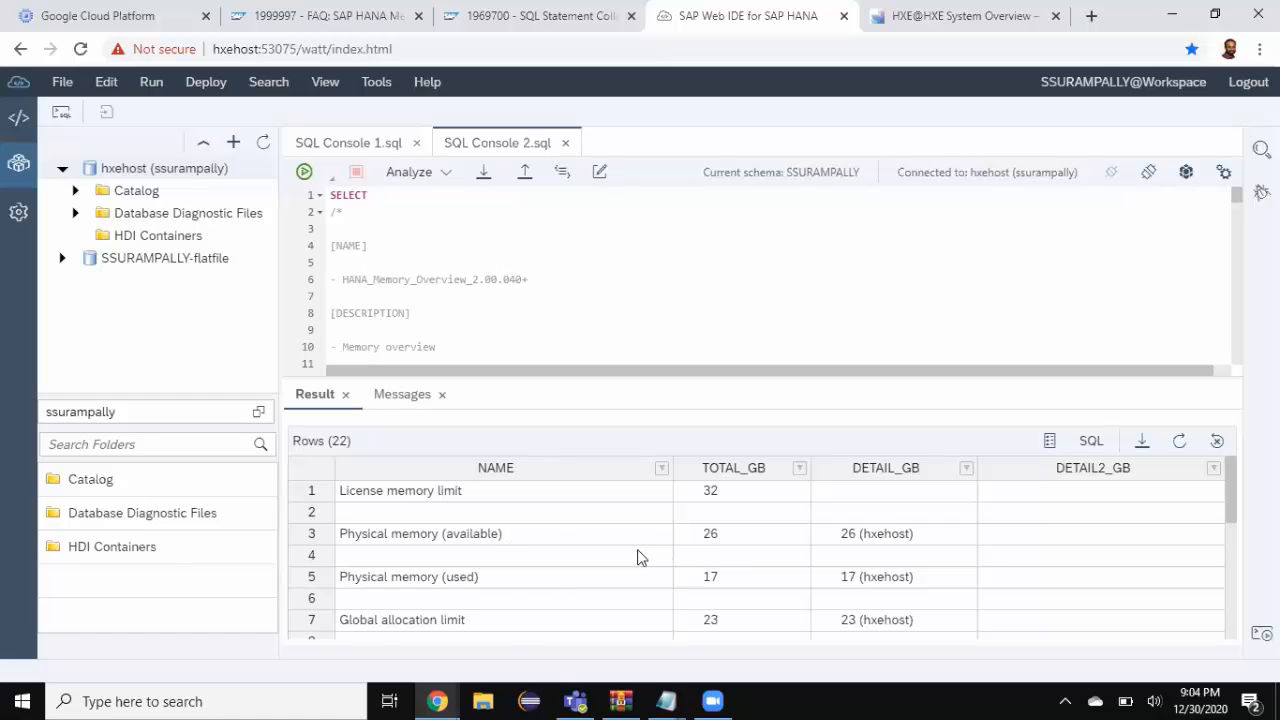
{"action": "scroll", "scroll_direction": "down", "scroll_amount": 3}
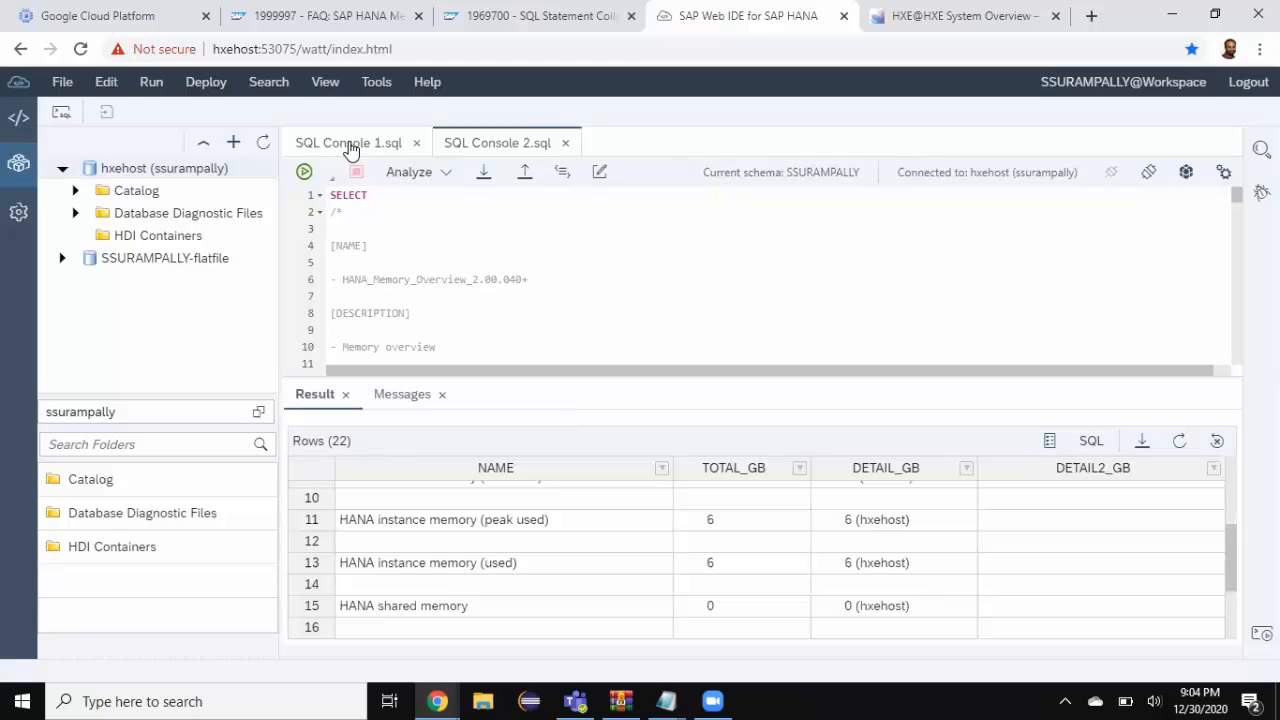
Switch to SQL Console 1 to show the 2.31 GB allocated, 1.66 GB used disk result.
{"action": "left_click", "coordinate": [350, 142]}
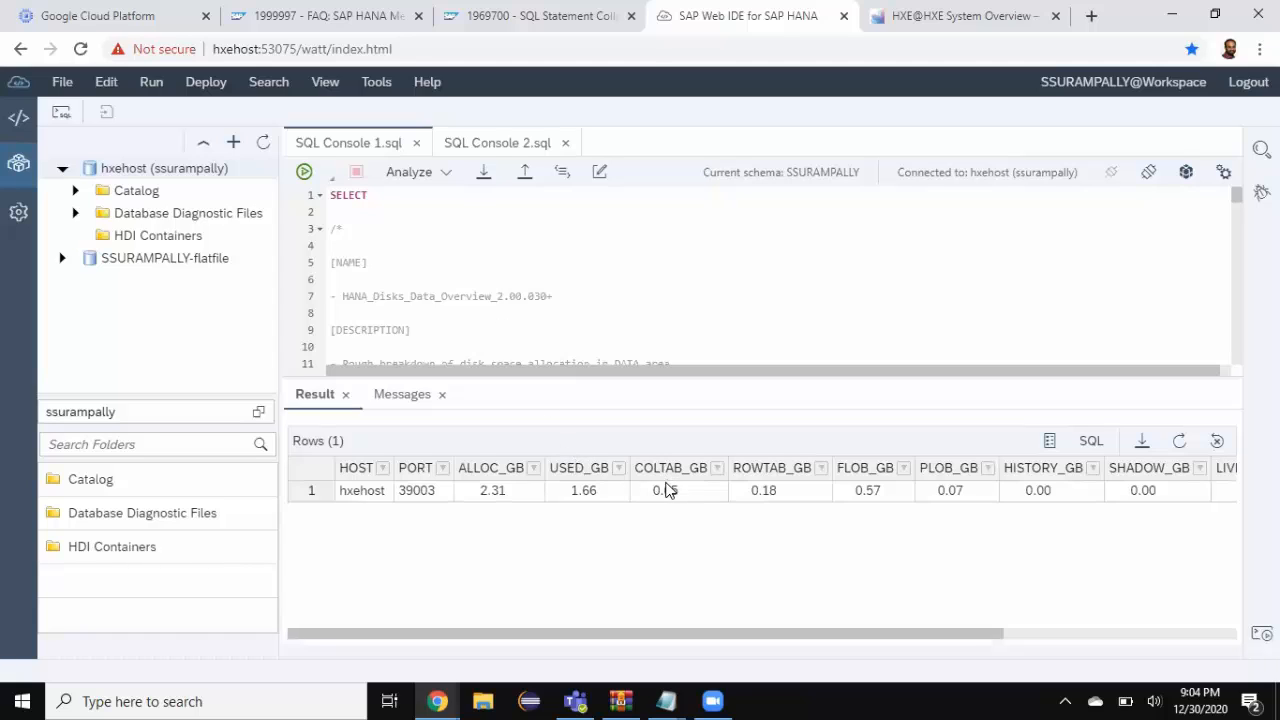
{"action": "mouse_move", "coordinate": [671, 498]}
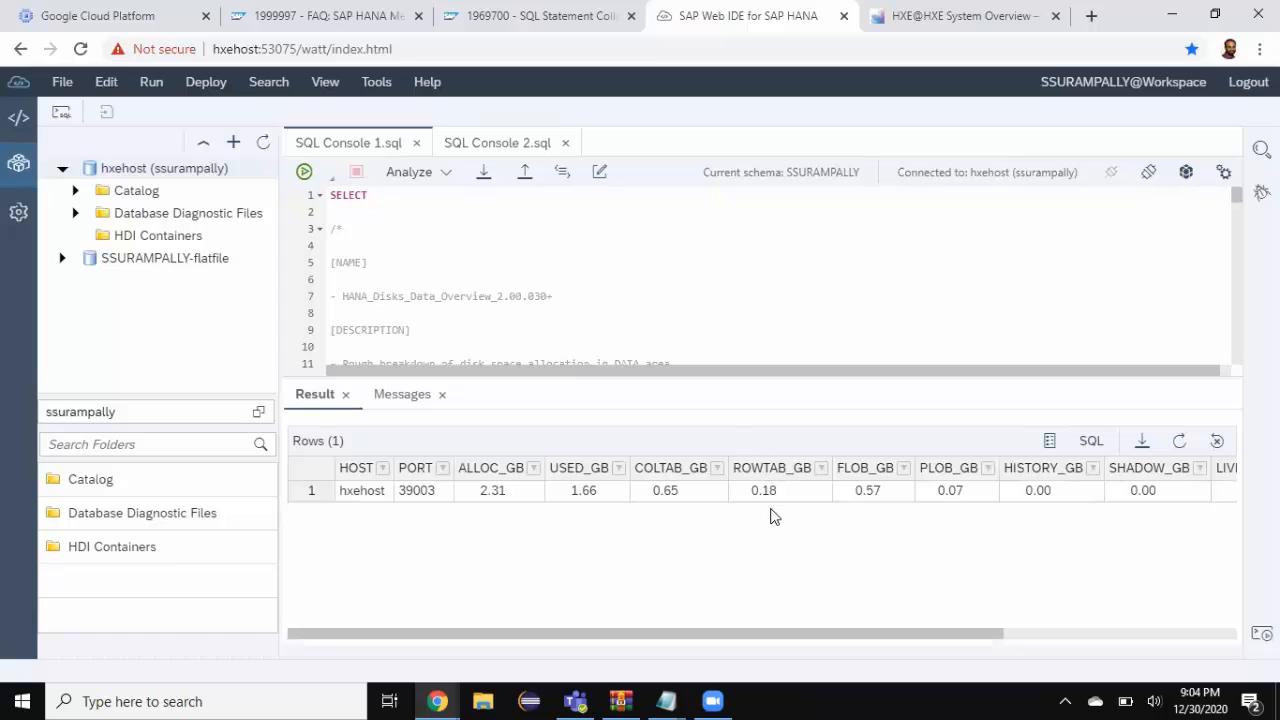
{"action": "mouse_move", "coordinate": [568, 505]}
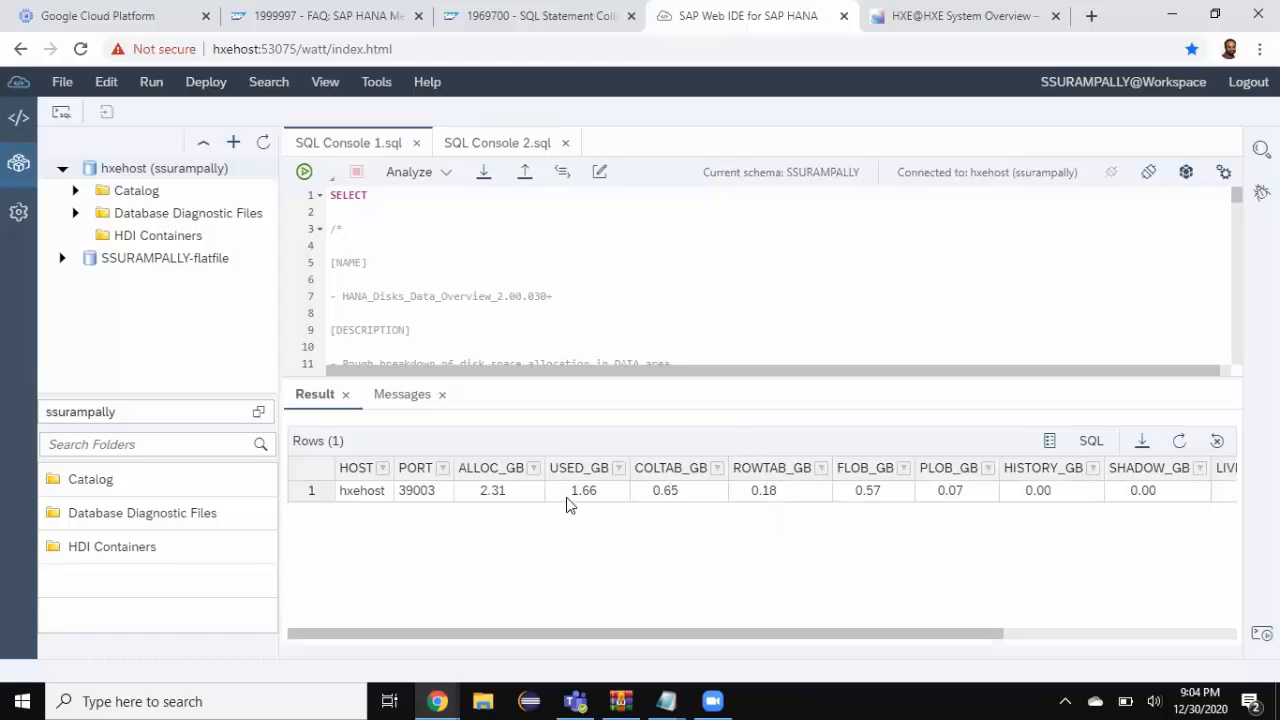
{"action": "mouse_move", "coordinate": [934, 542]}
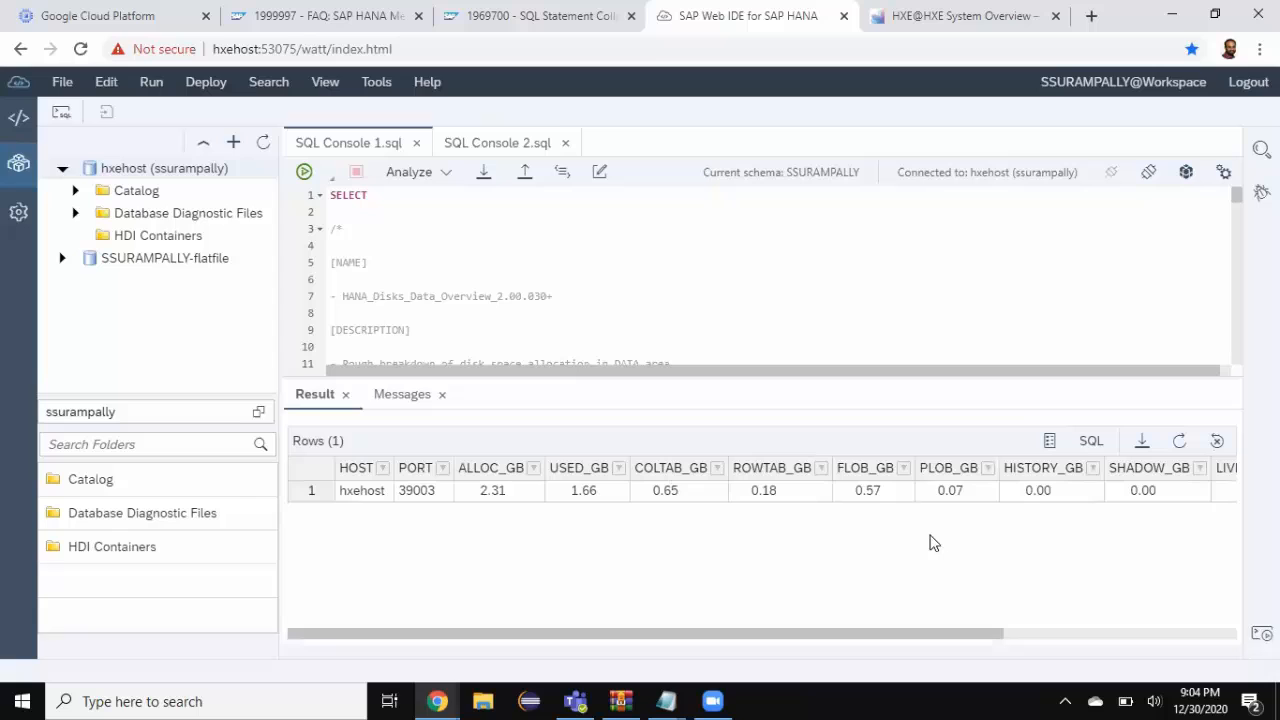
{"action": "mouse_move", "coordinate": [1056, 503]}
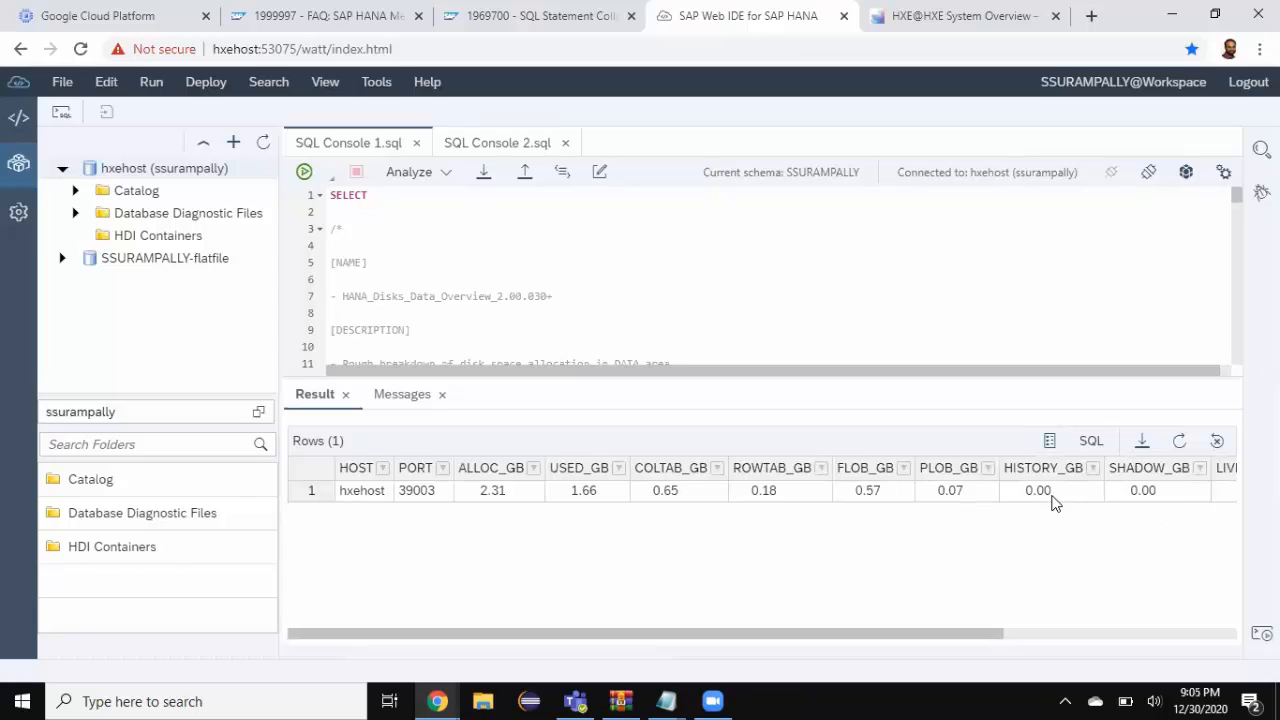
{"action": "mouse_move", "coordinate": [550, 457]}
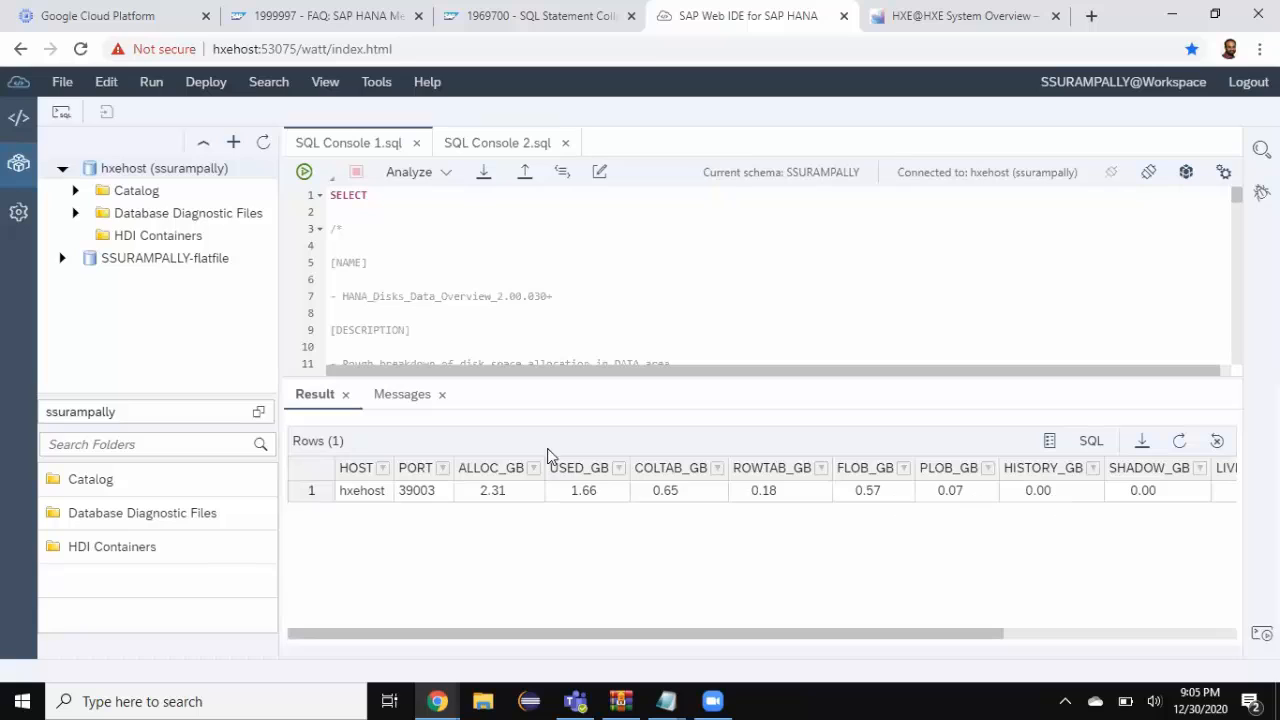
{"action": "mouse_move", "coordinate": [590, 490]}
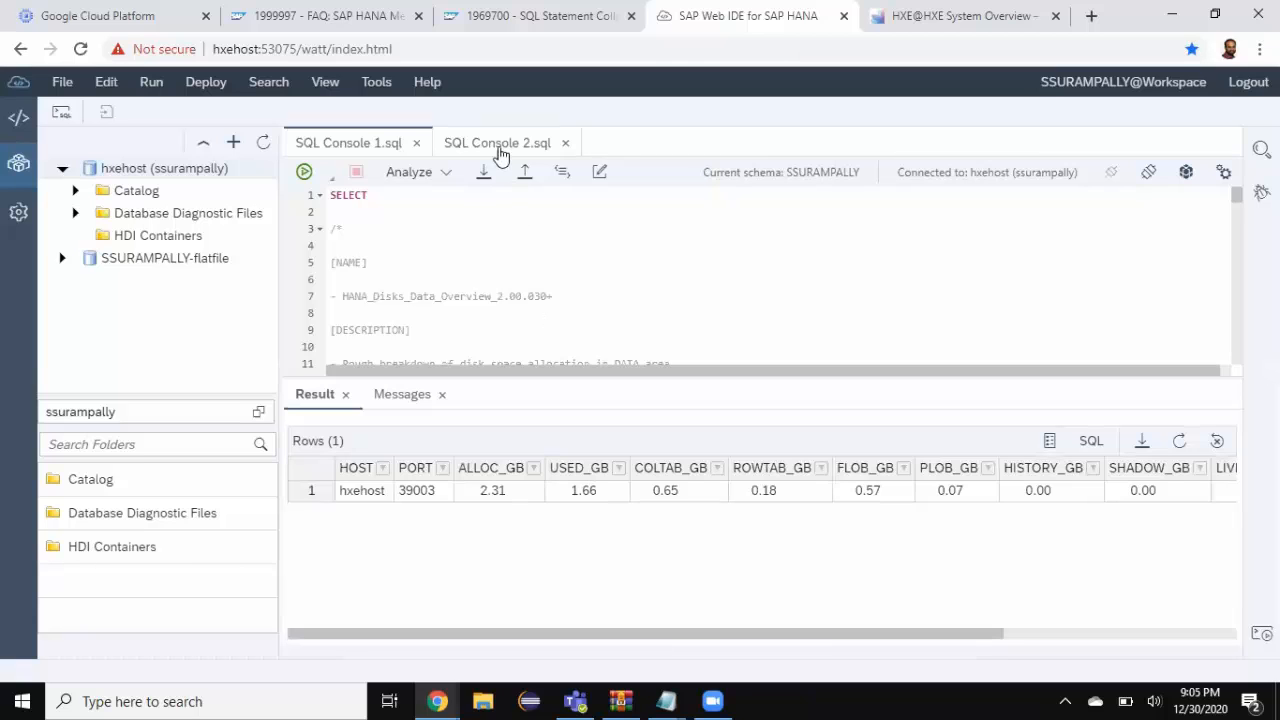
Switch to SQL Console 2 to show HANA instance memory at 6 GB used and peak.
{"action": "left_click", "coordinate": [497, 142]}
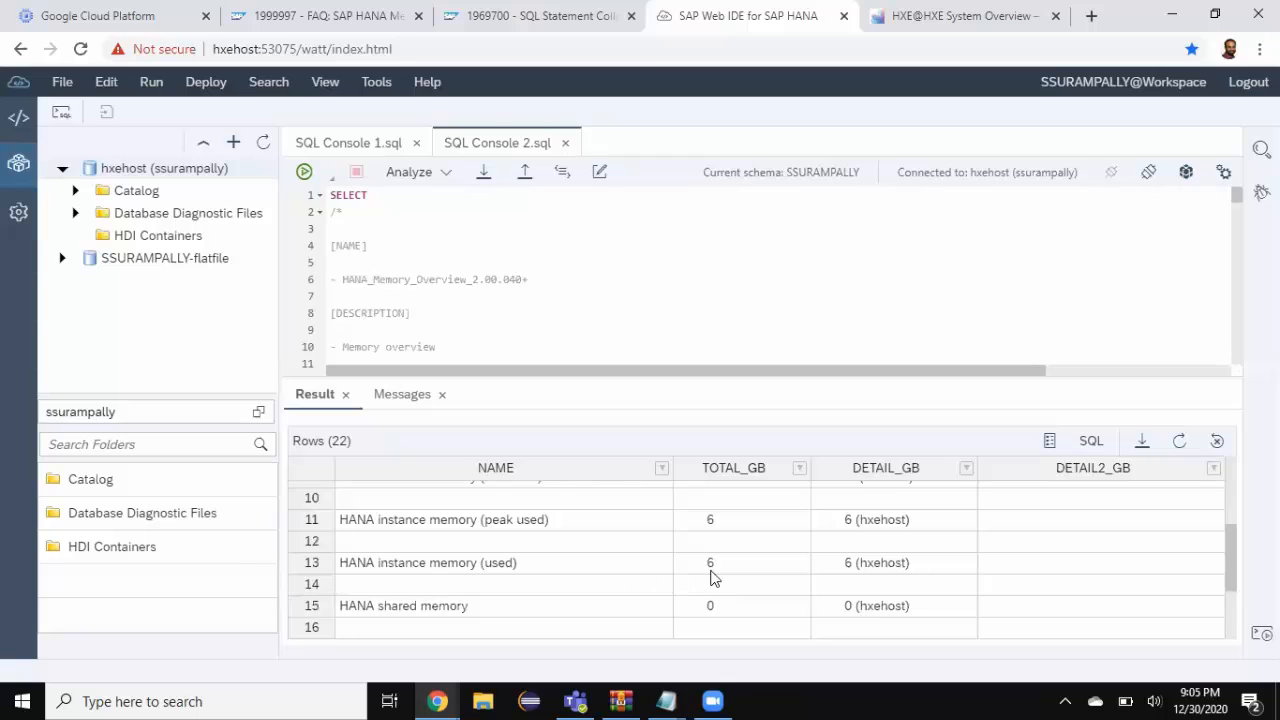
{"action": "mouse_move", "coordinate": [740, 578]}
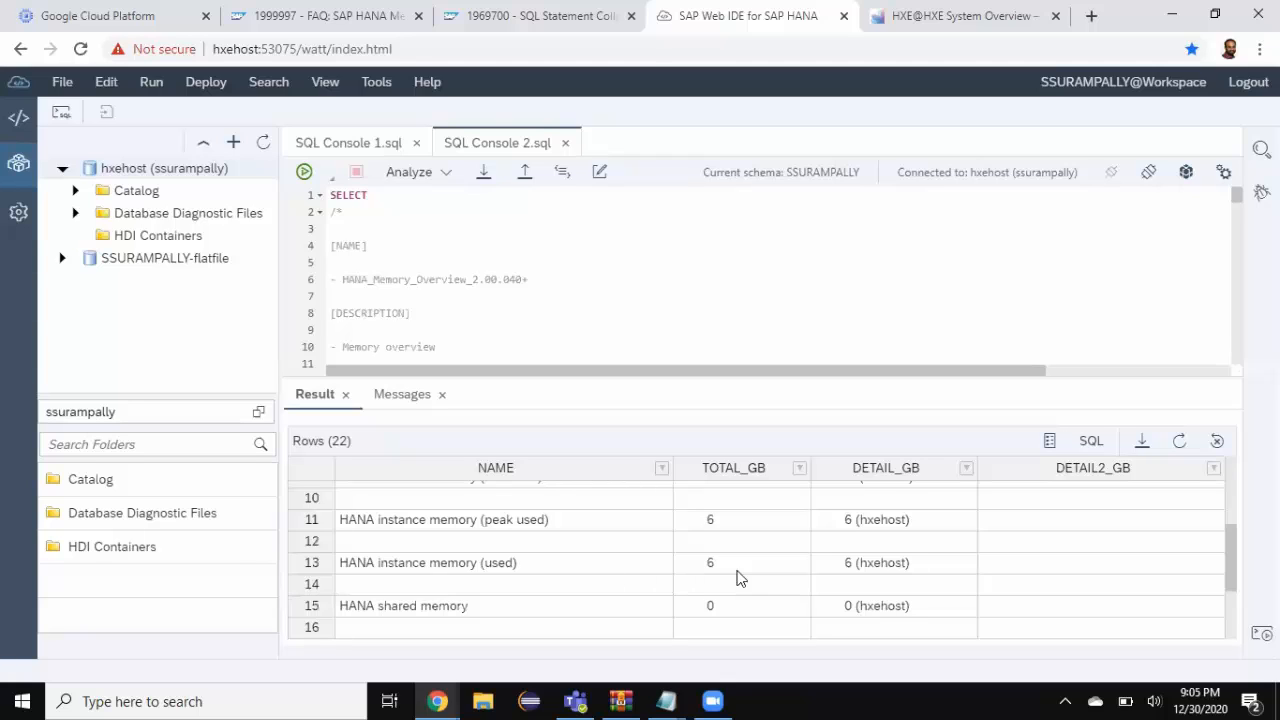
{"action": "mouse_move", "coordinate": [648, 86]}
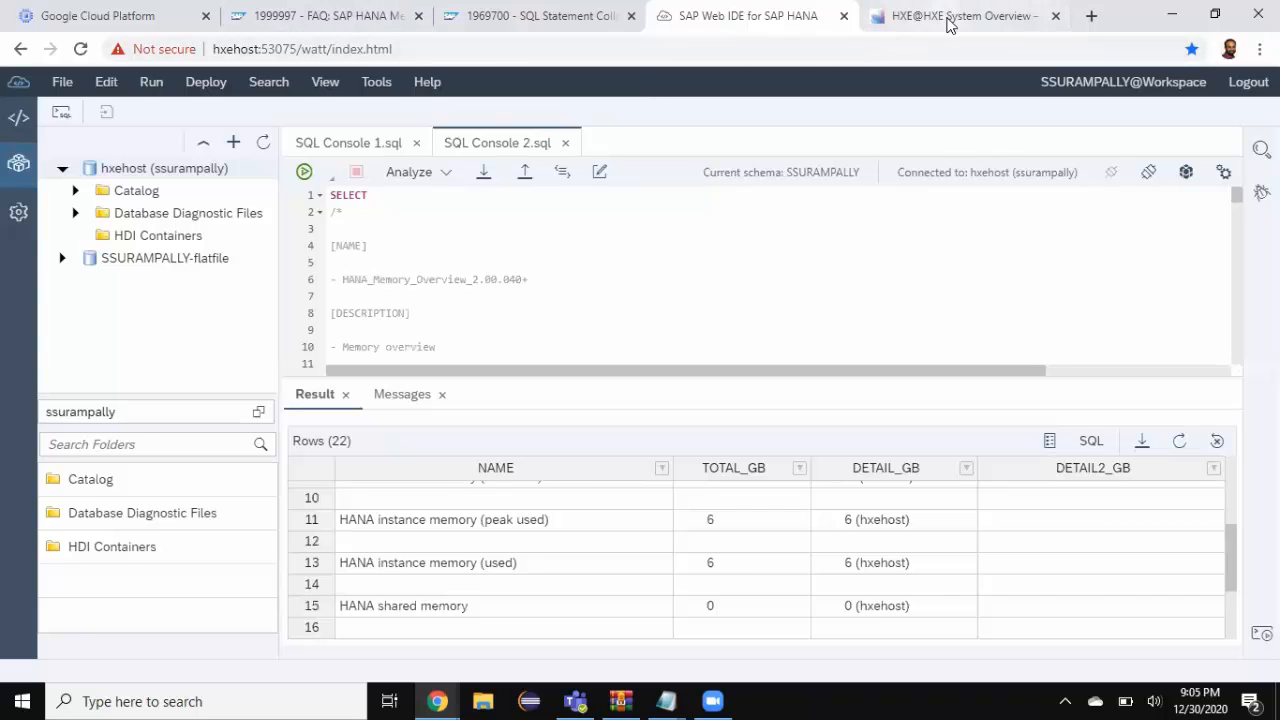
{"action": "left_click", "coordinate": [960, 15]}
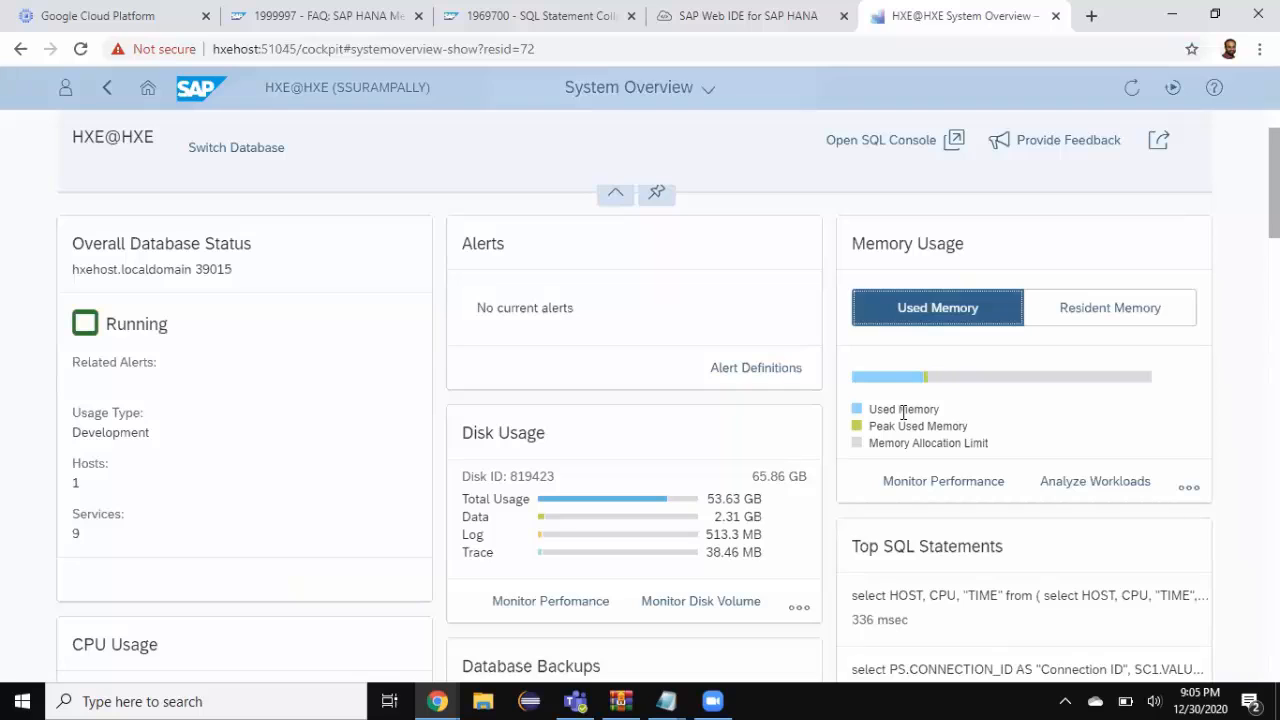
{"action": "mouse_move", "coordinate": [902, 380]}
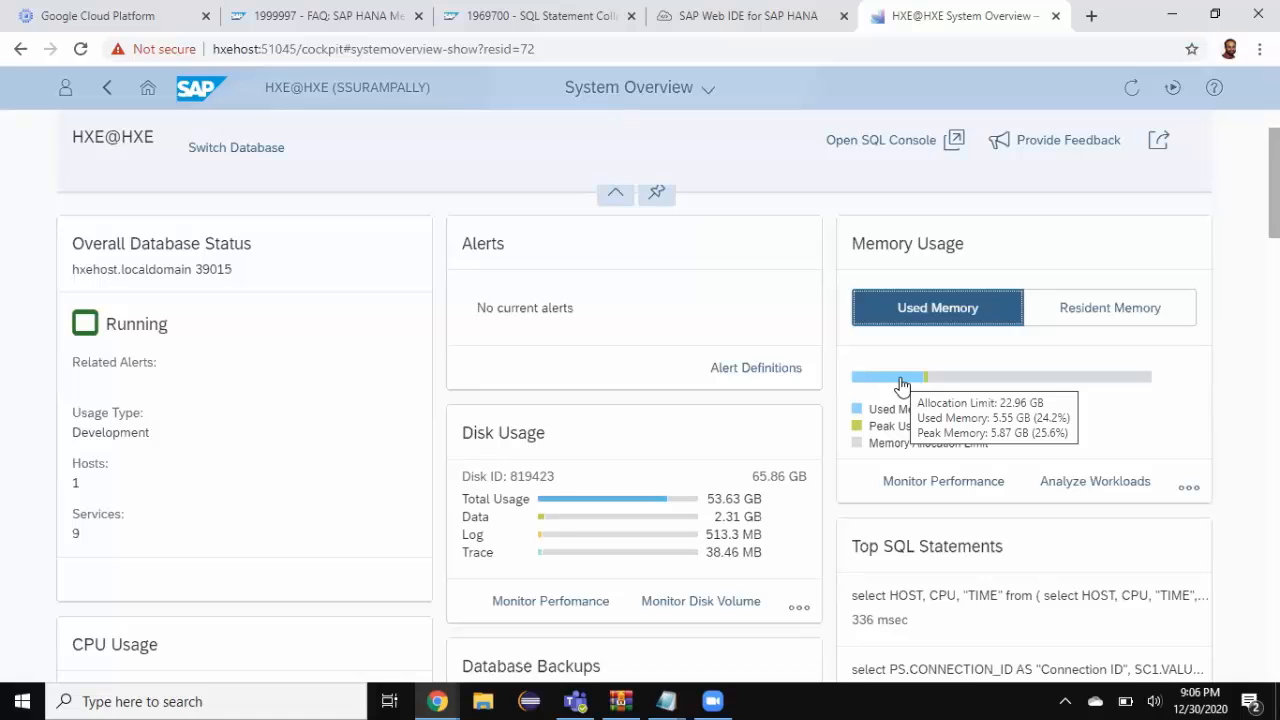
{"action": "mouse_move", "coordinate": [780, 50]}
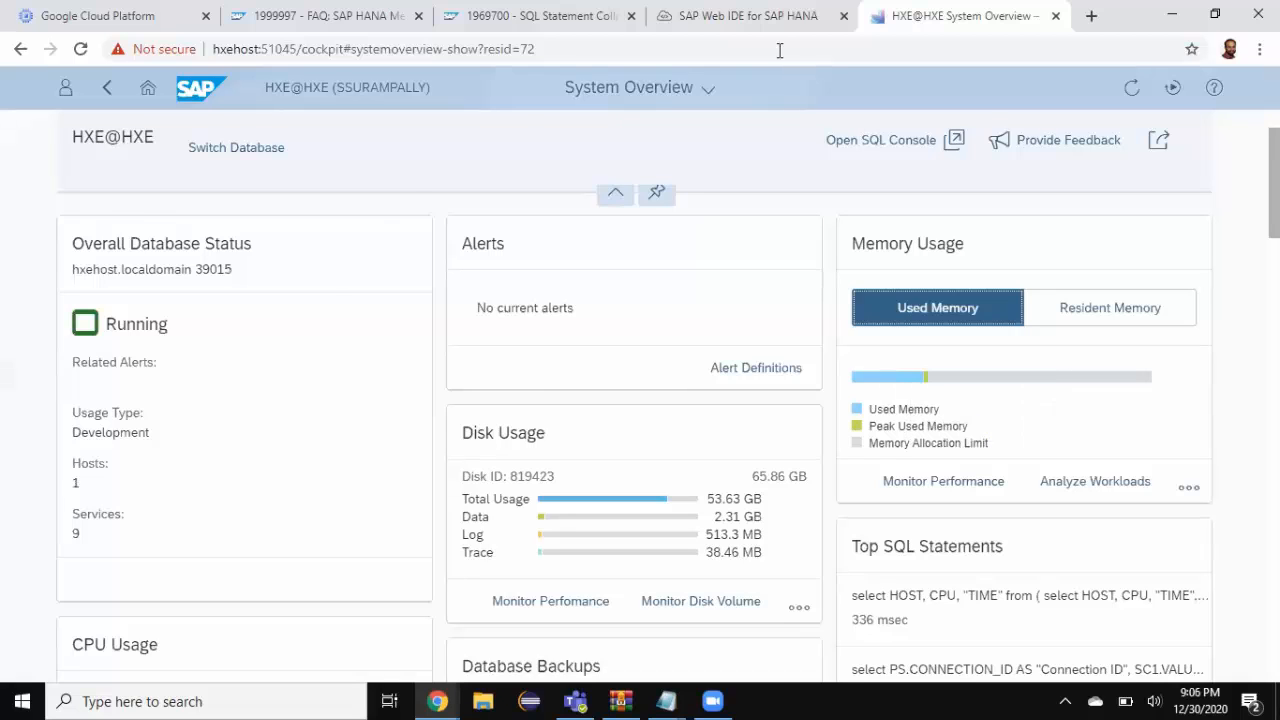
{"action": "left_click", "coordinate": [749, 15]}
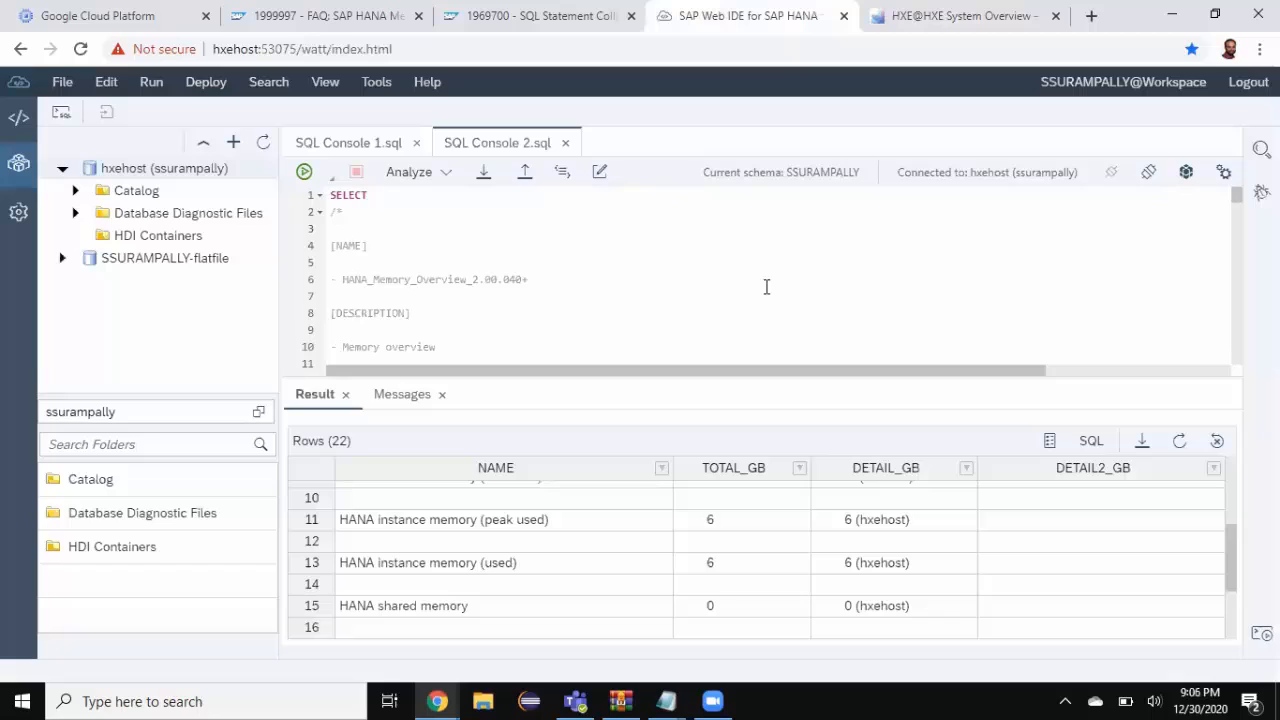